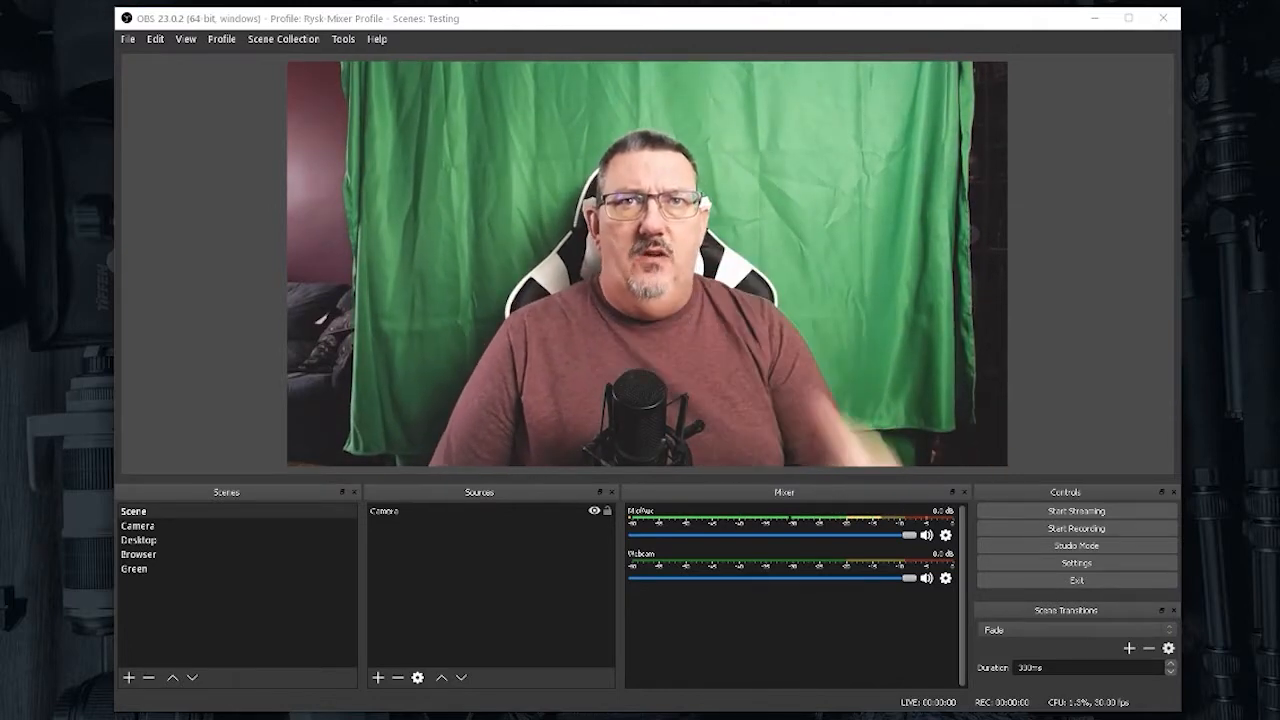
pyautogui.moveTo(1076, 563)
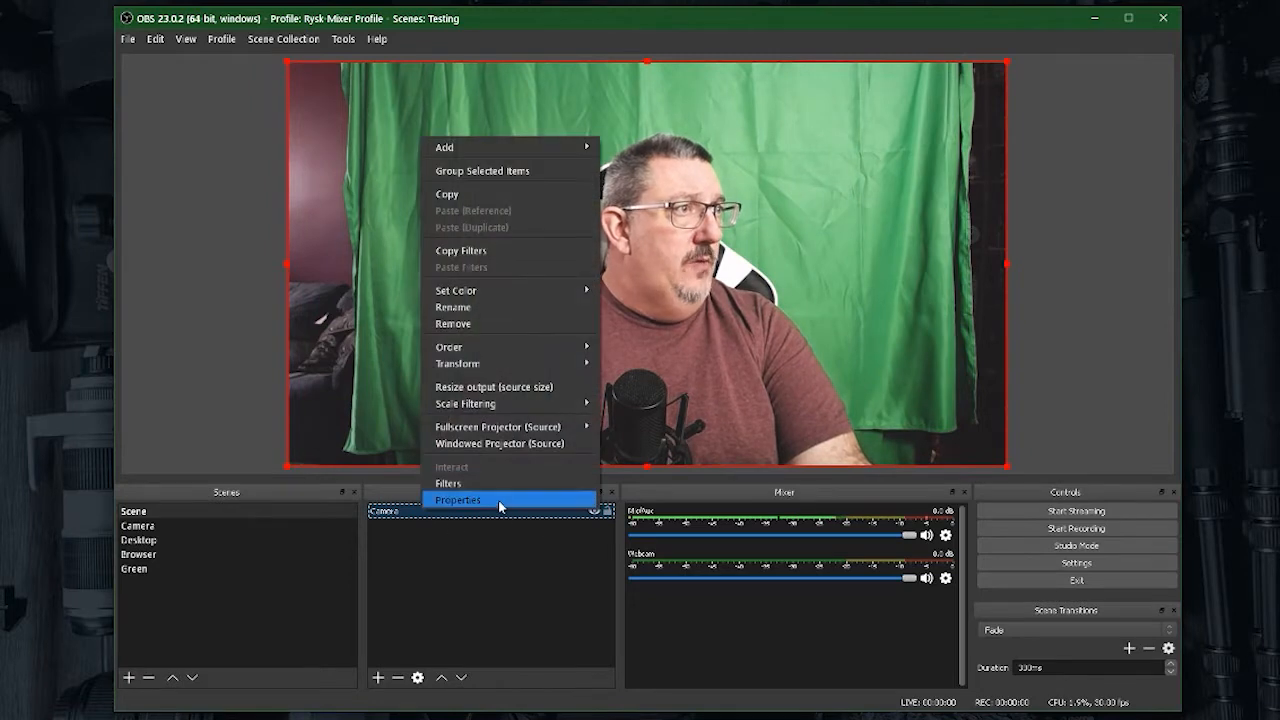
# Inspect the Camera and Webcam source properties and adjust the webcam's video configuration.
pyautogui.click(457, 500)
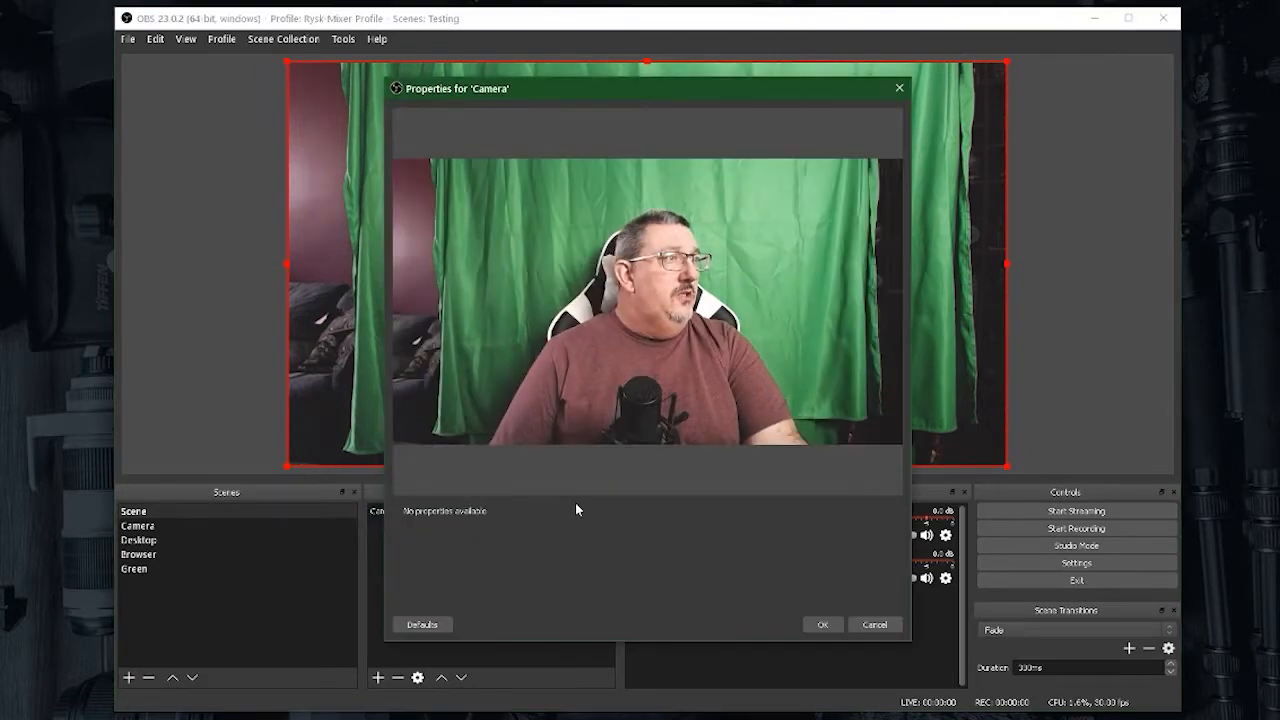
pyautogui.click(821, 624)
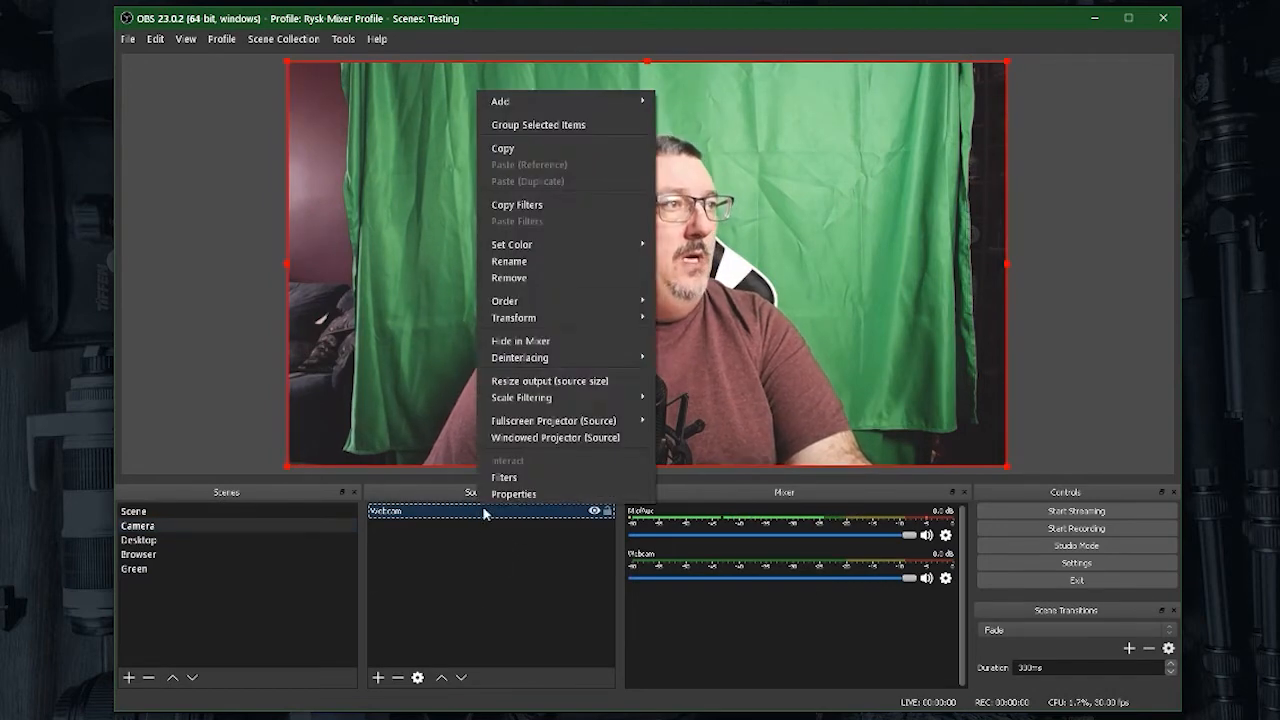
pyautogui.moveTo(513, 493)
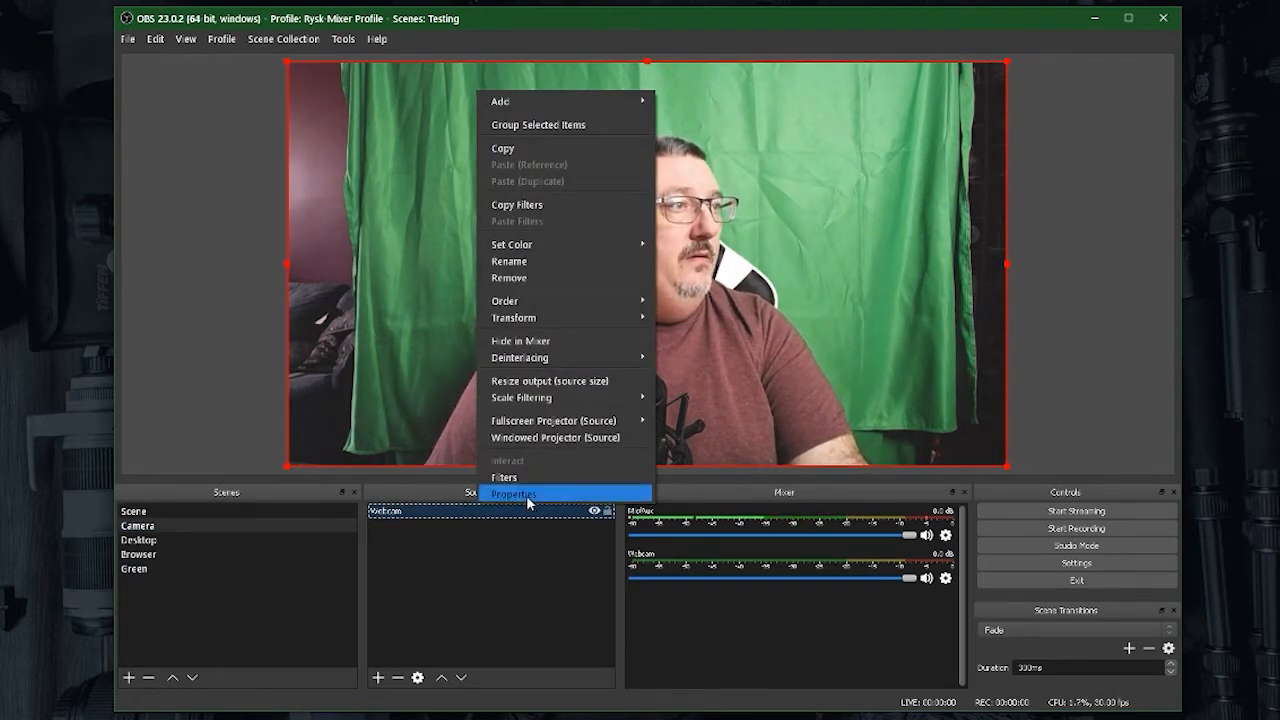
pyautogui.click(513, 493)
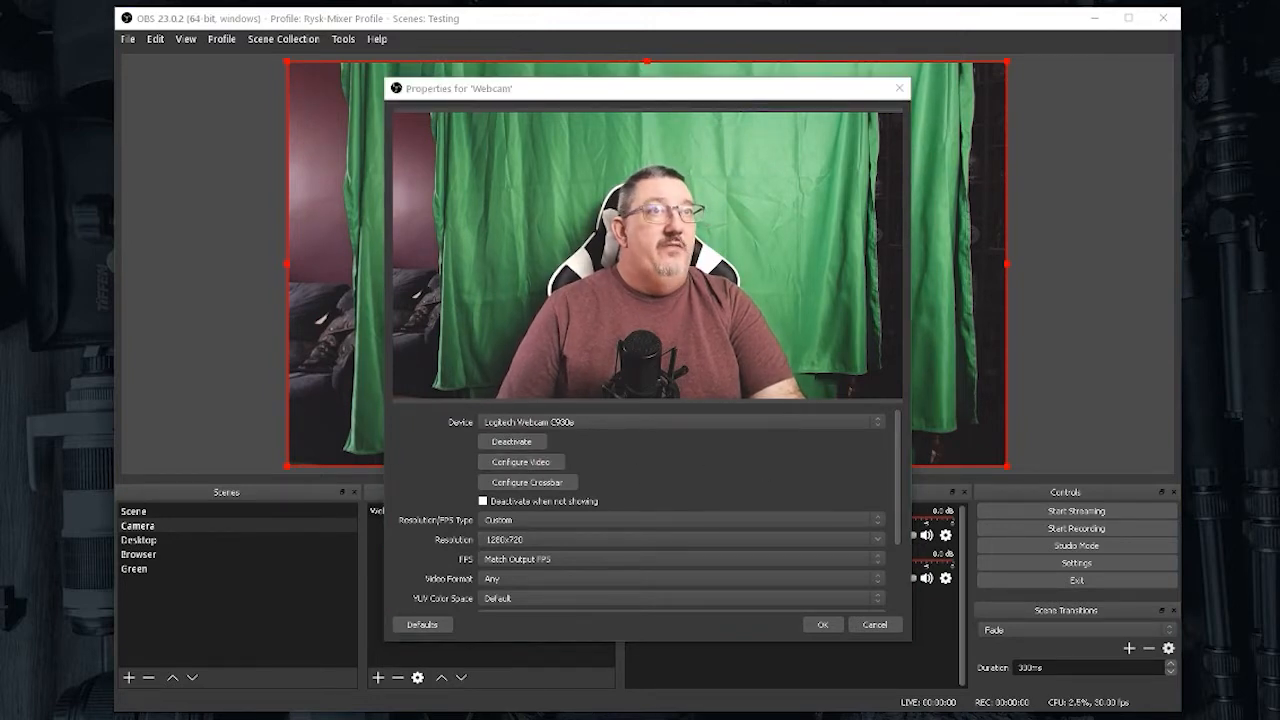
pyautogui.click(520, 461)
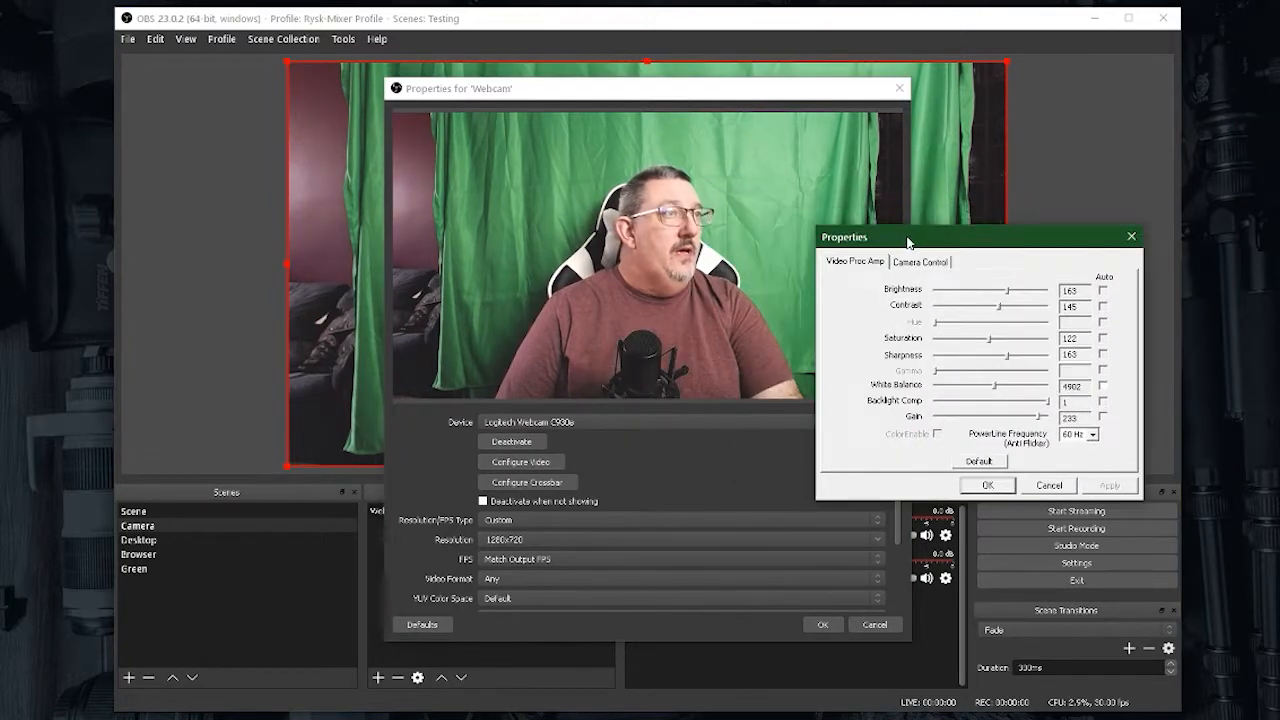
pyautogui.click(921, 261)
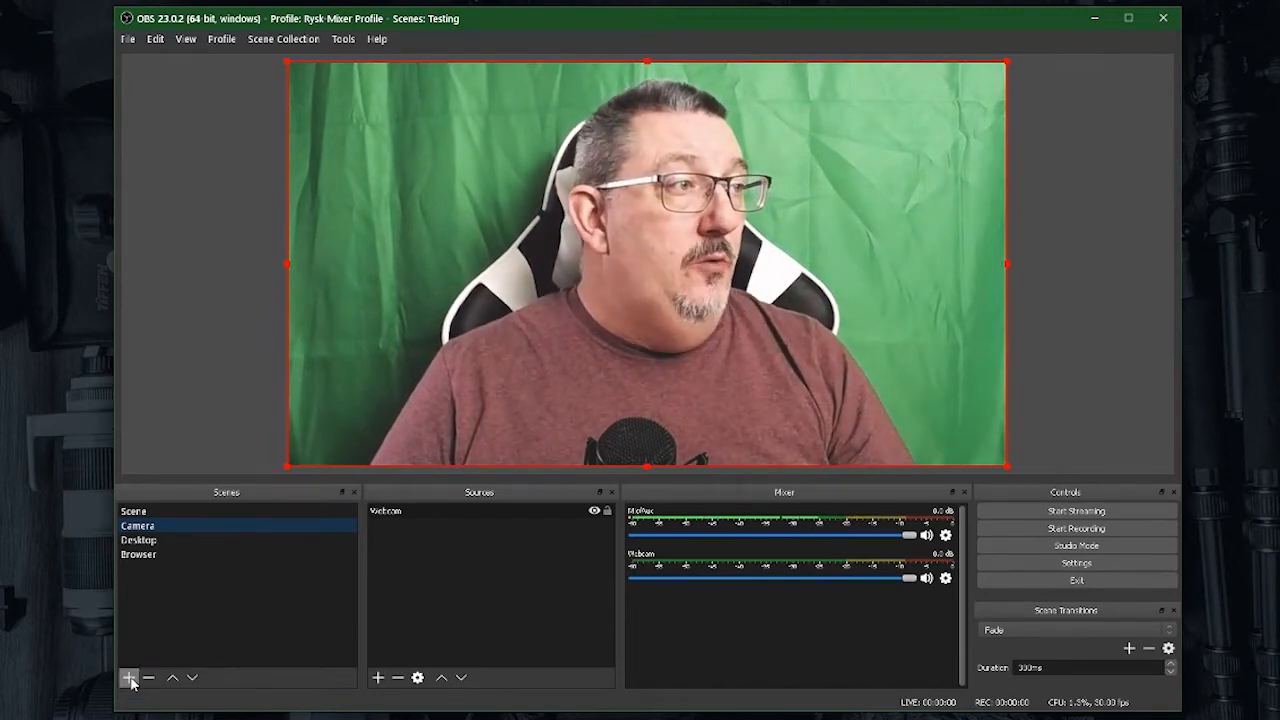
# Create a Green scene holding the existing Camera scene as a source, then return to Scene.
pyautogui.click(128, 677)
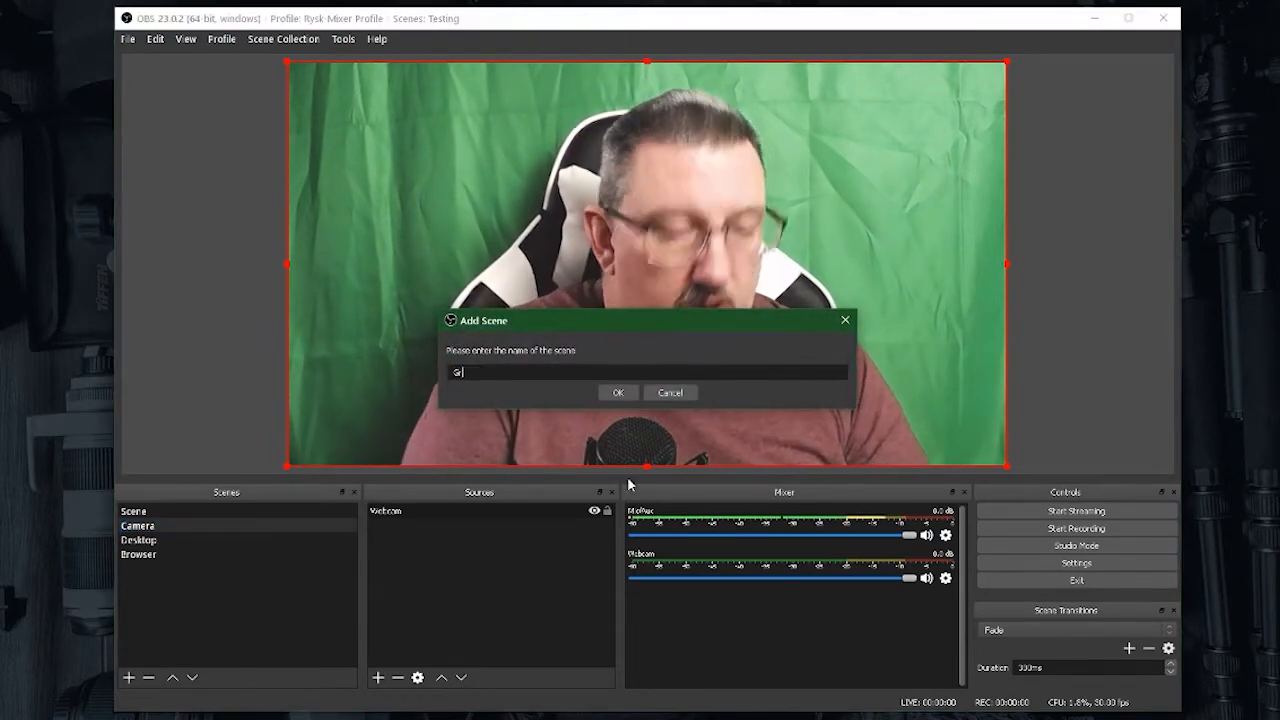
pyautogui.click(618, 392)
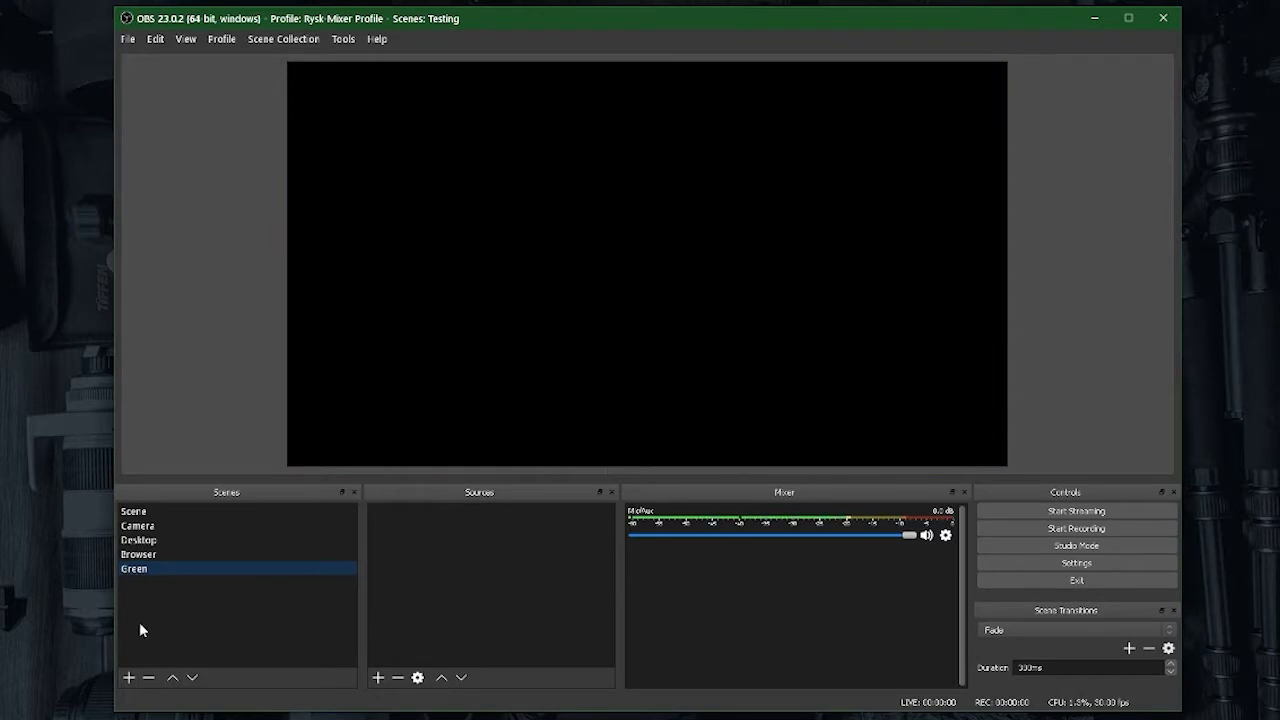
pyautogui.click(377, 678)
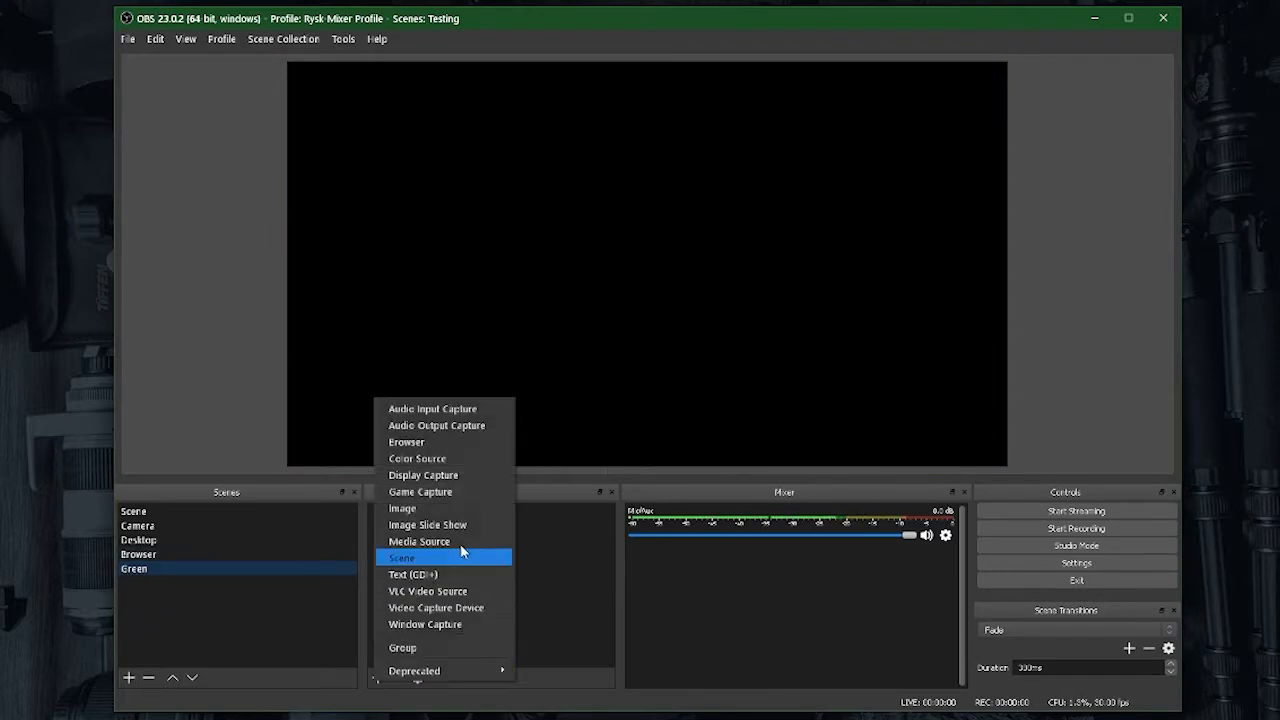
pyautogui.click(401, 557)
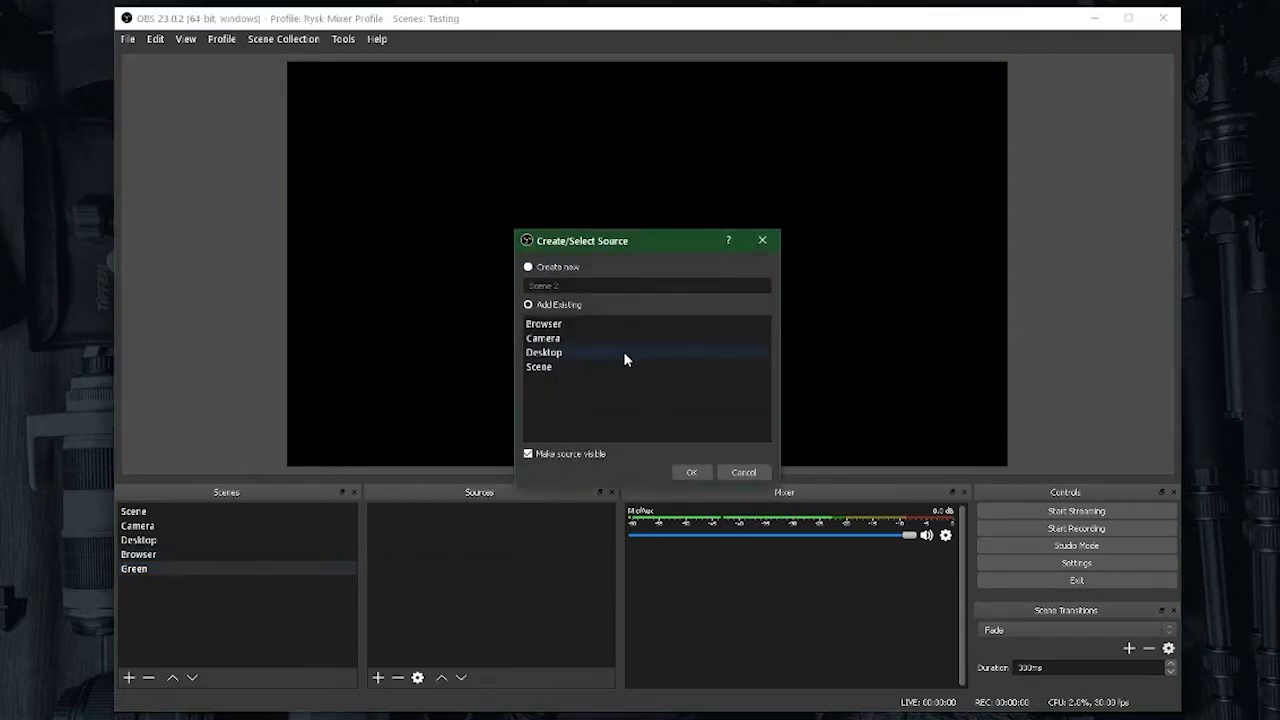
pyautogui.click(690, 471)
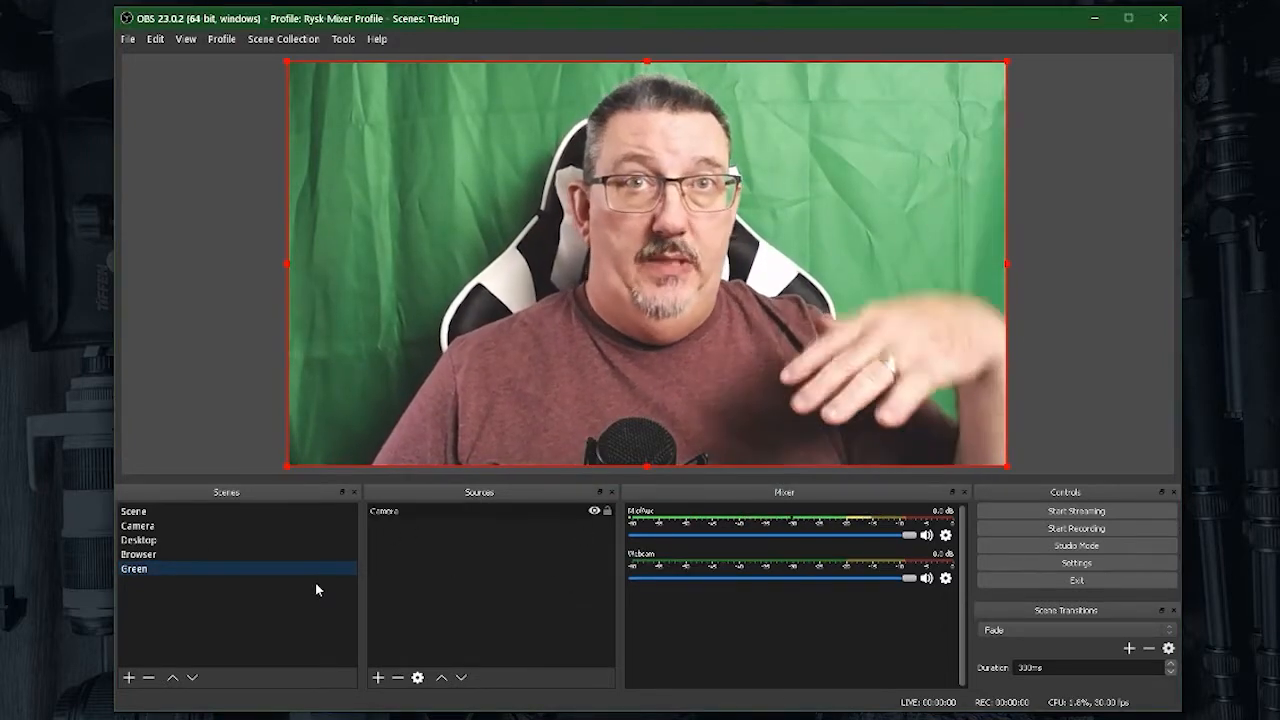
pyautogui.click(138, 525)
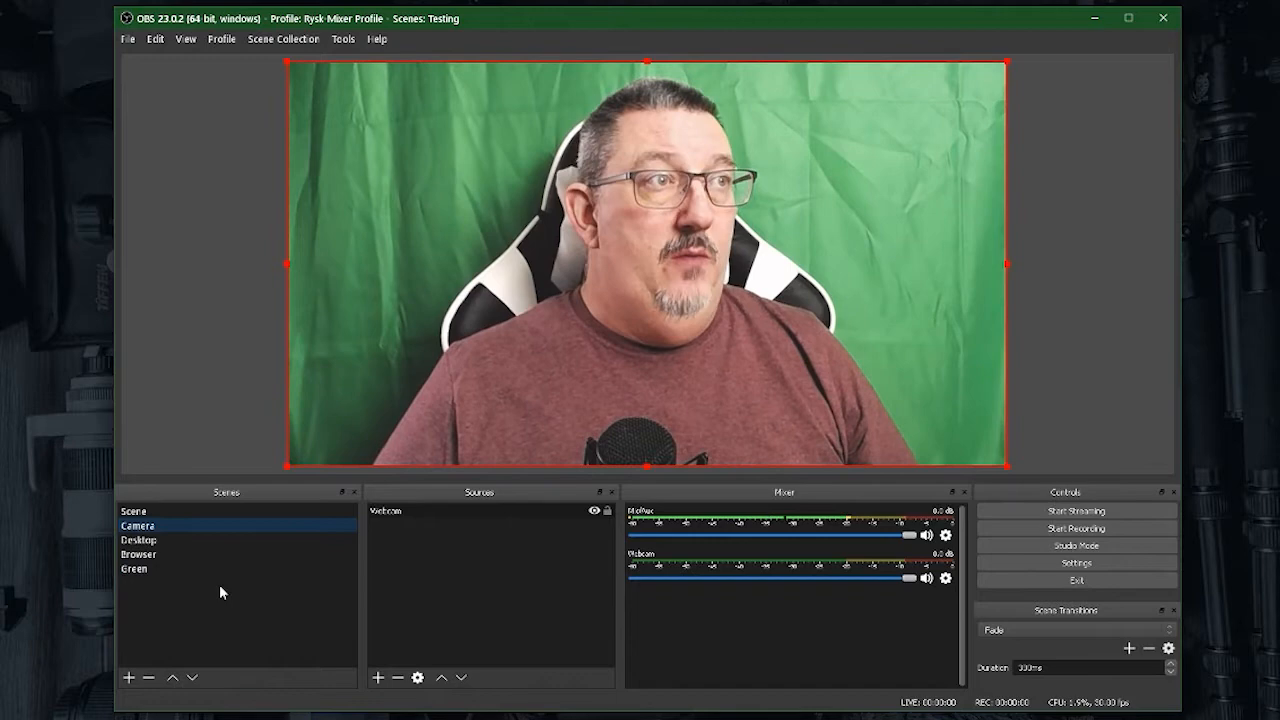
pyautogui.click(133, 568)
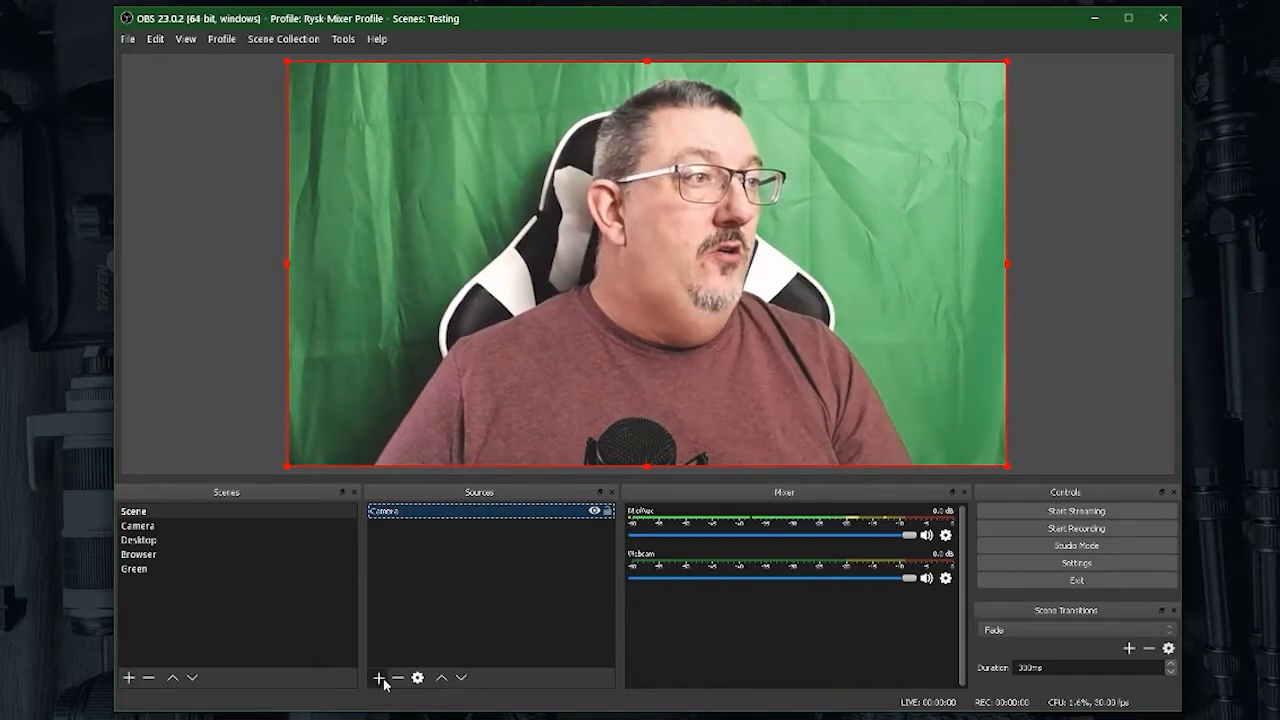
# Add the existing Green scene as a source in the main Scene.
pyautogui.click(378, 678)
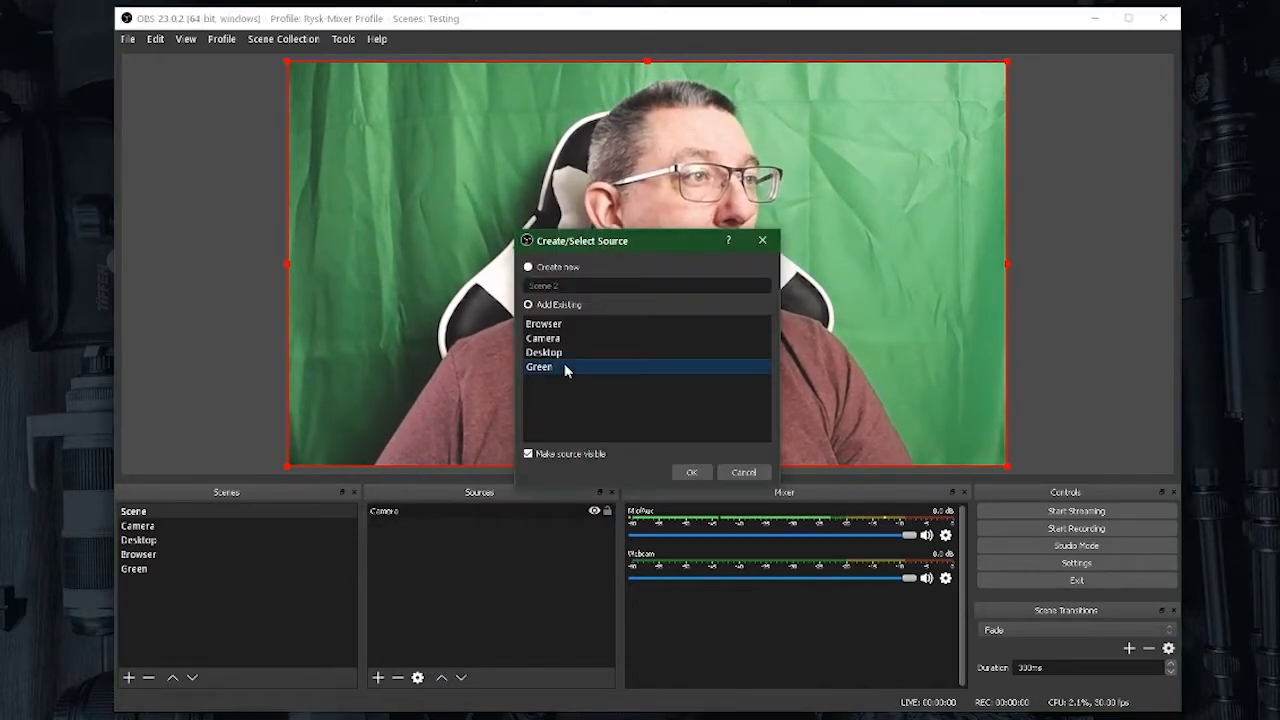
pyautogui.click(691, 471)
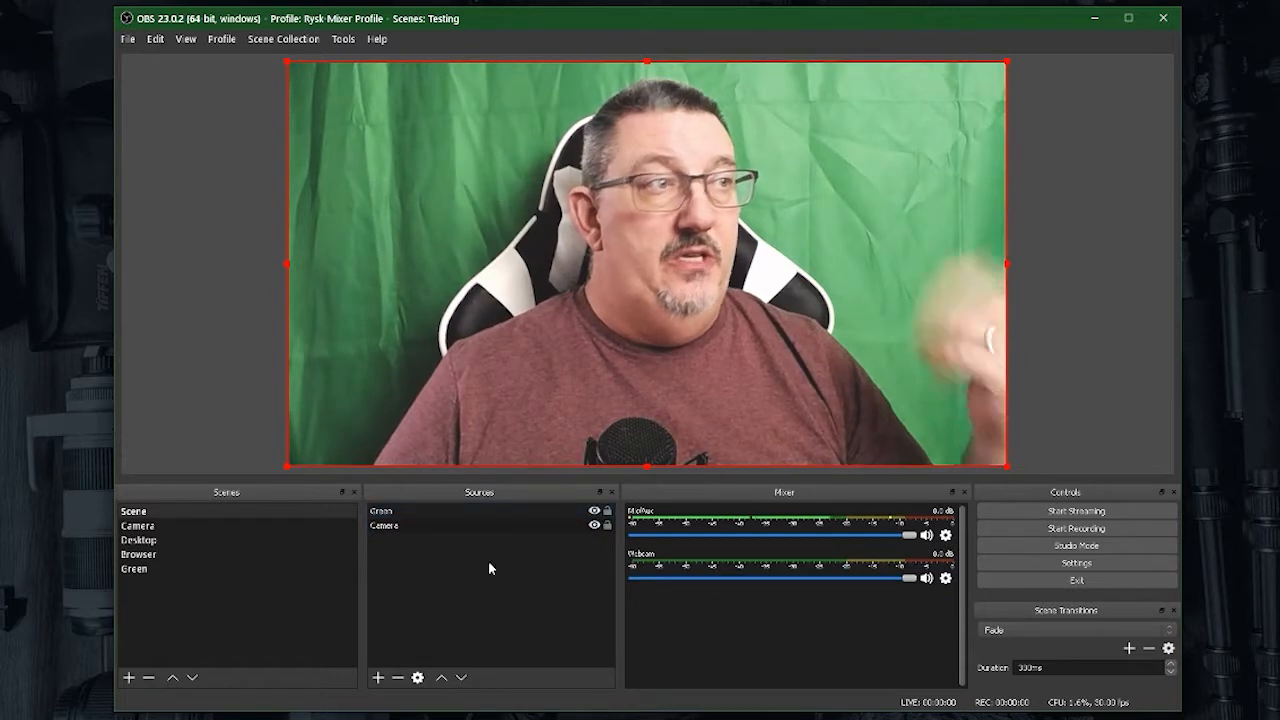
pyautogui.click(133, 568)
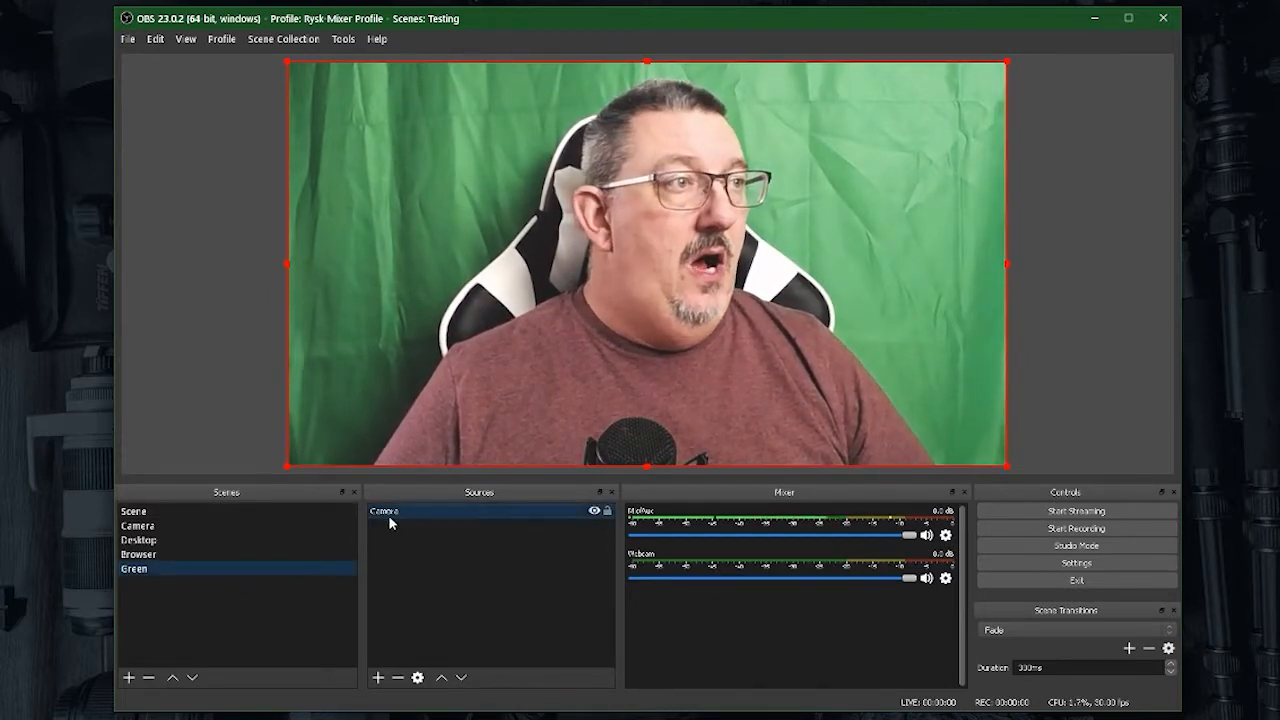
pyautogui.rightClick(133, 568)
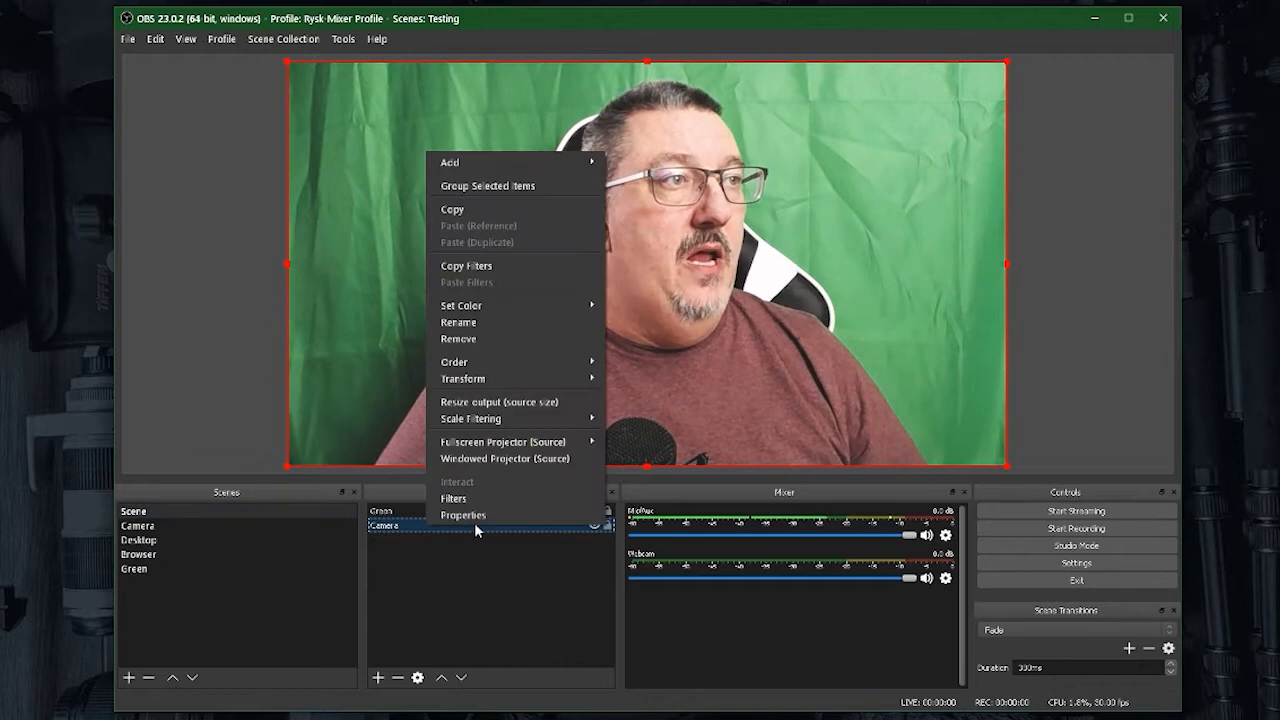
# Add a Chroma Key effect filter to the Camera source, keeping its default name.
pyautogui.click(454, 498)
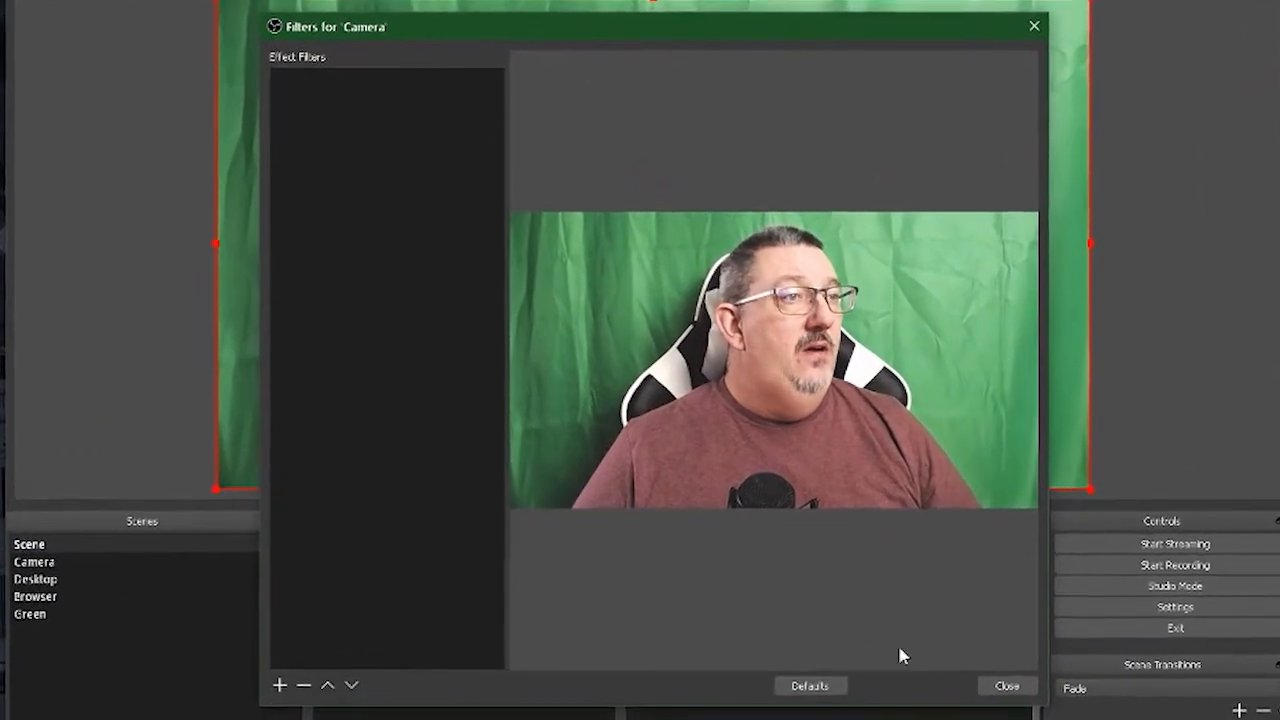
pyautogui.click(279, 685)
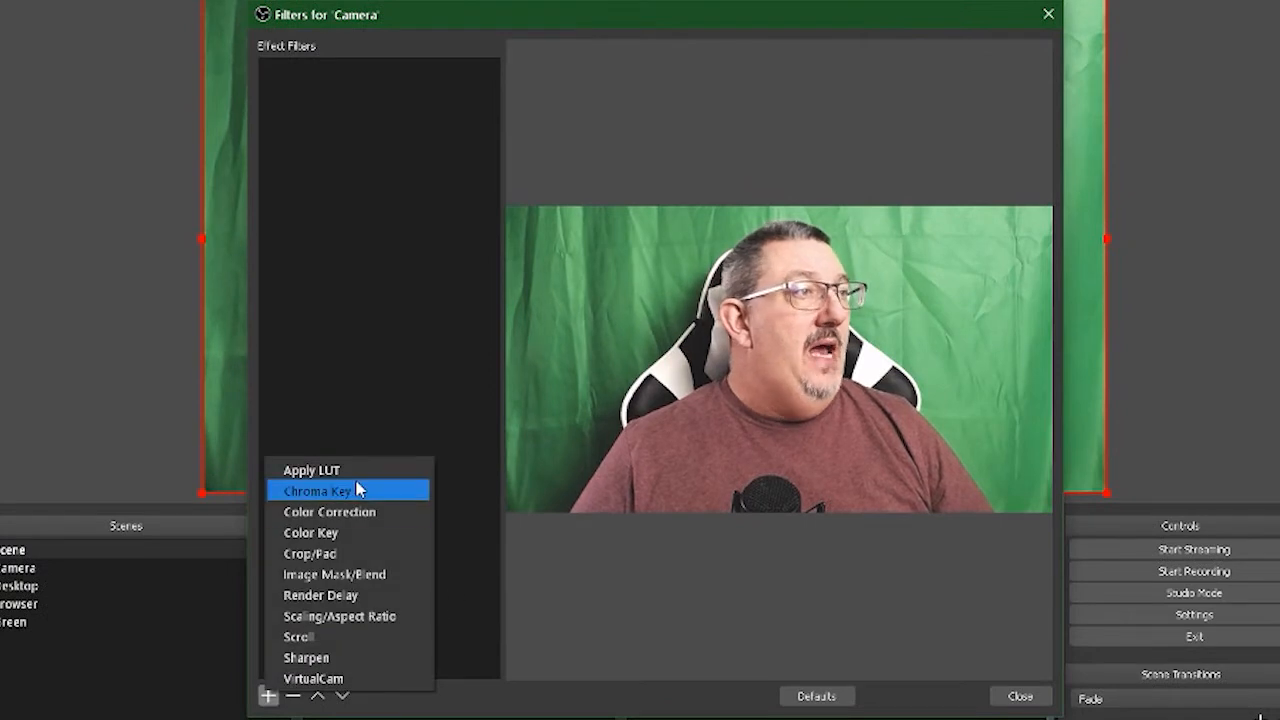
pyautogui.click(317, 490)
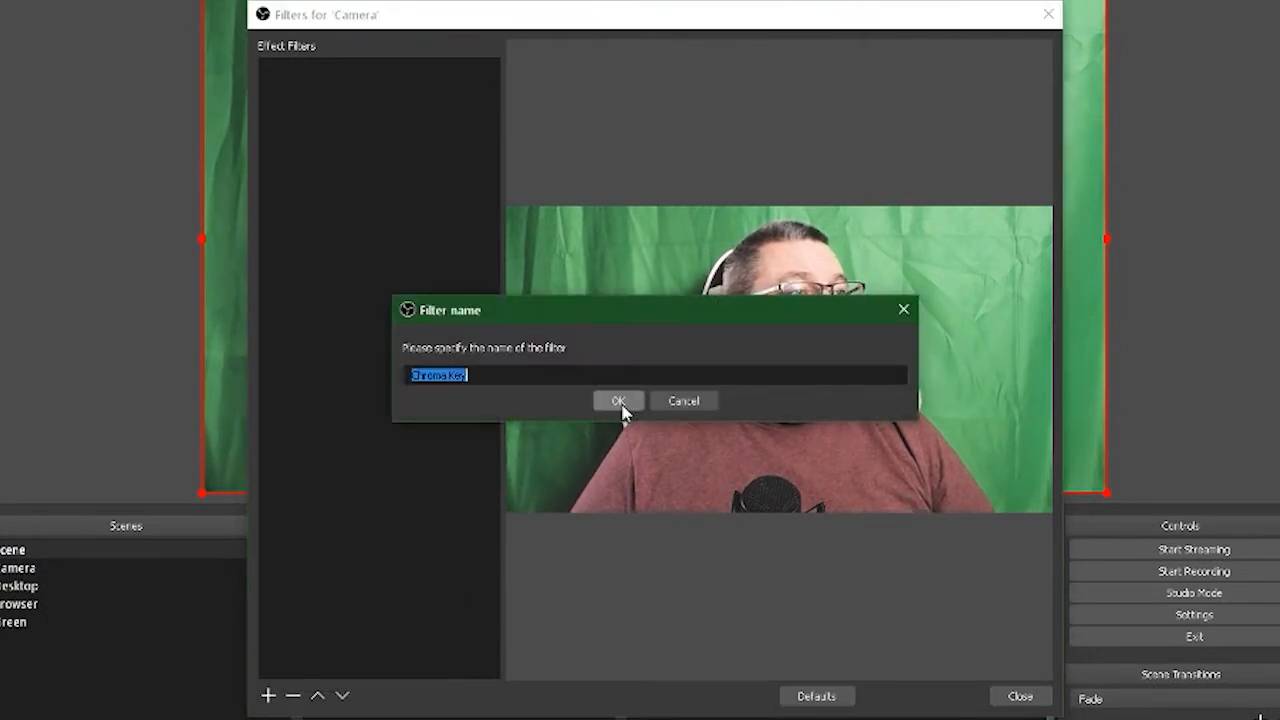
pyautogui.click(617, 400)
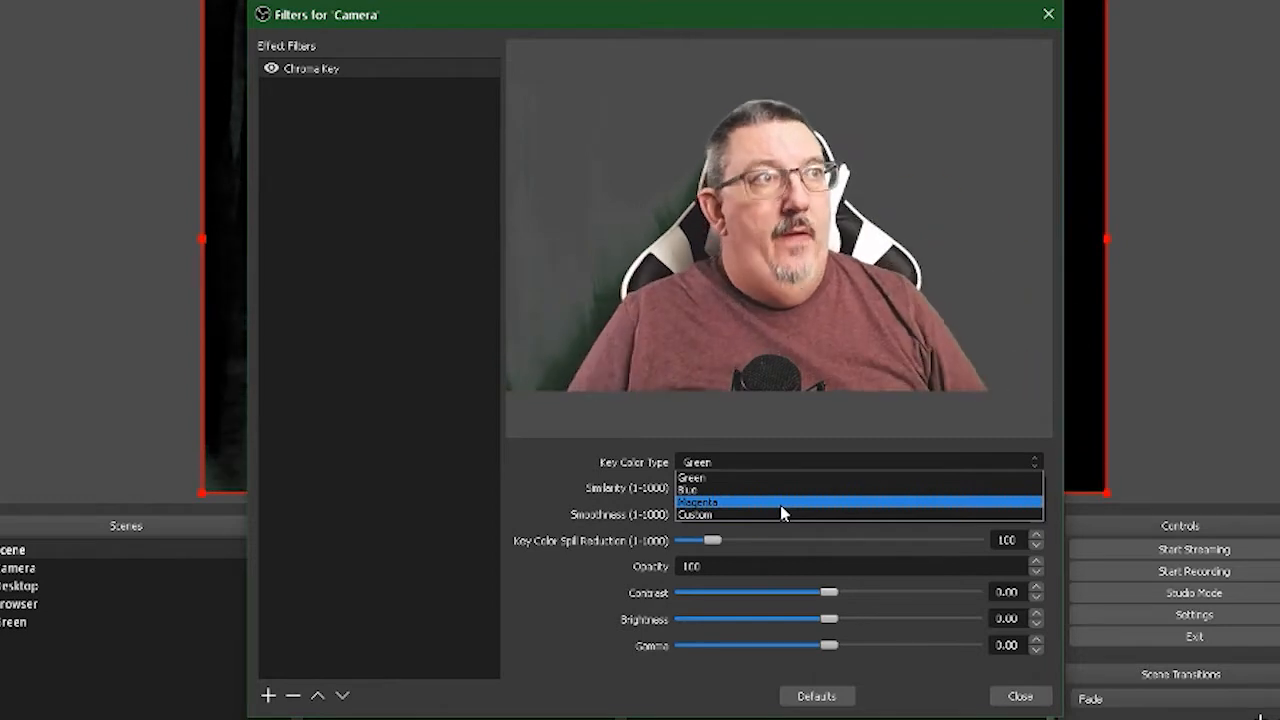
# Set Chroma Key color to Green, raise similarity, set smoothness near 100, and close filters.
pyautogui.click(700, 501)
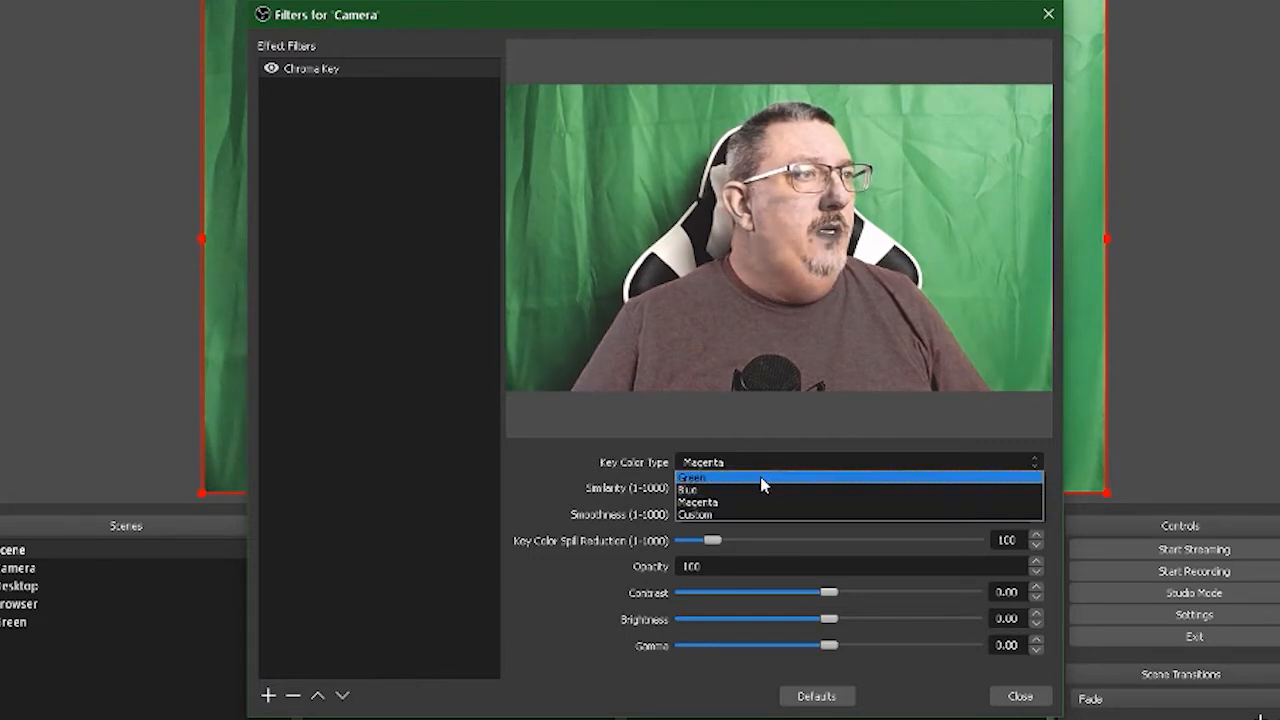
pyautogui.click(692, 477)
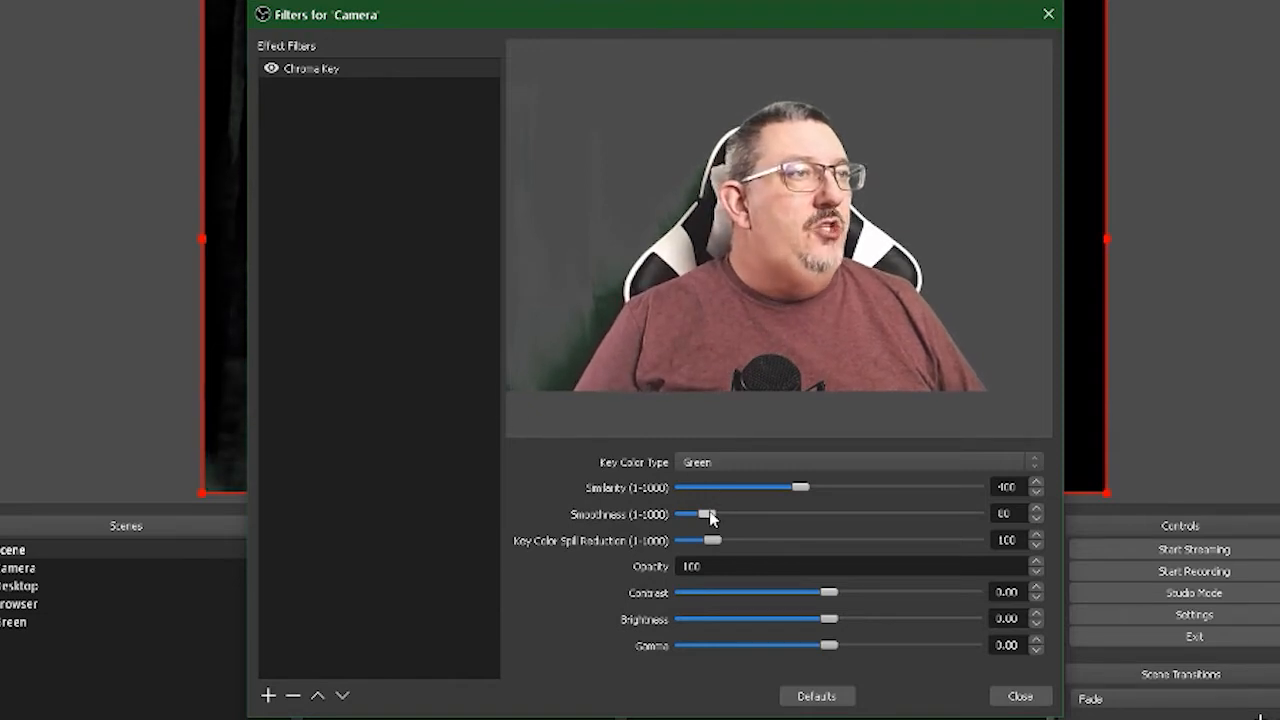
pyautogui.moveTo(702, 513); pyautogui.dragTo(735, 513)
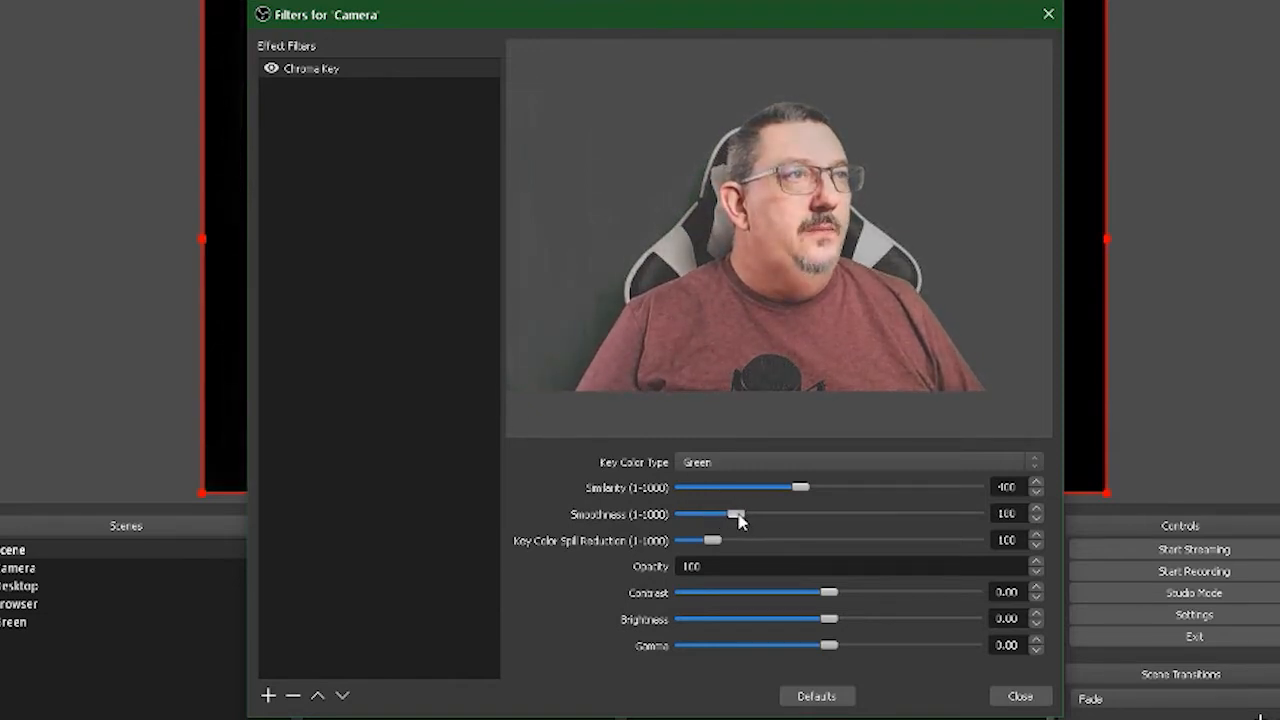
pyautogui.moveTo(738, 513); pyautogui.dragTo(712, 513)
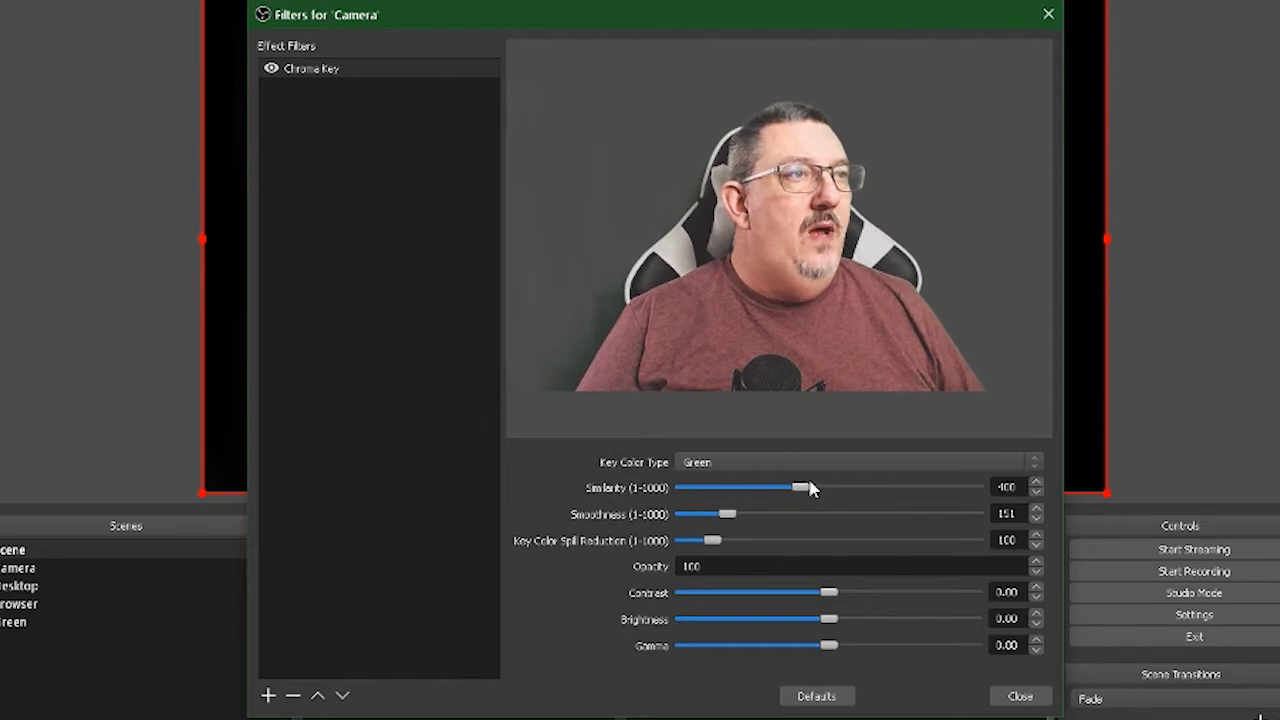
pyautogui.moveTo(795, 488); pyautogui.dragTo(810, 488)
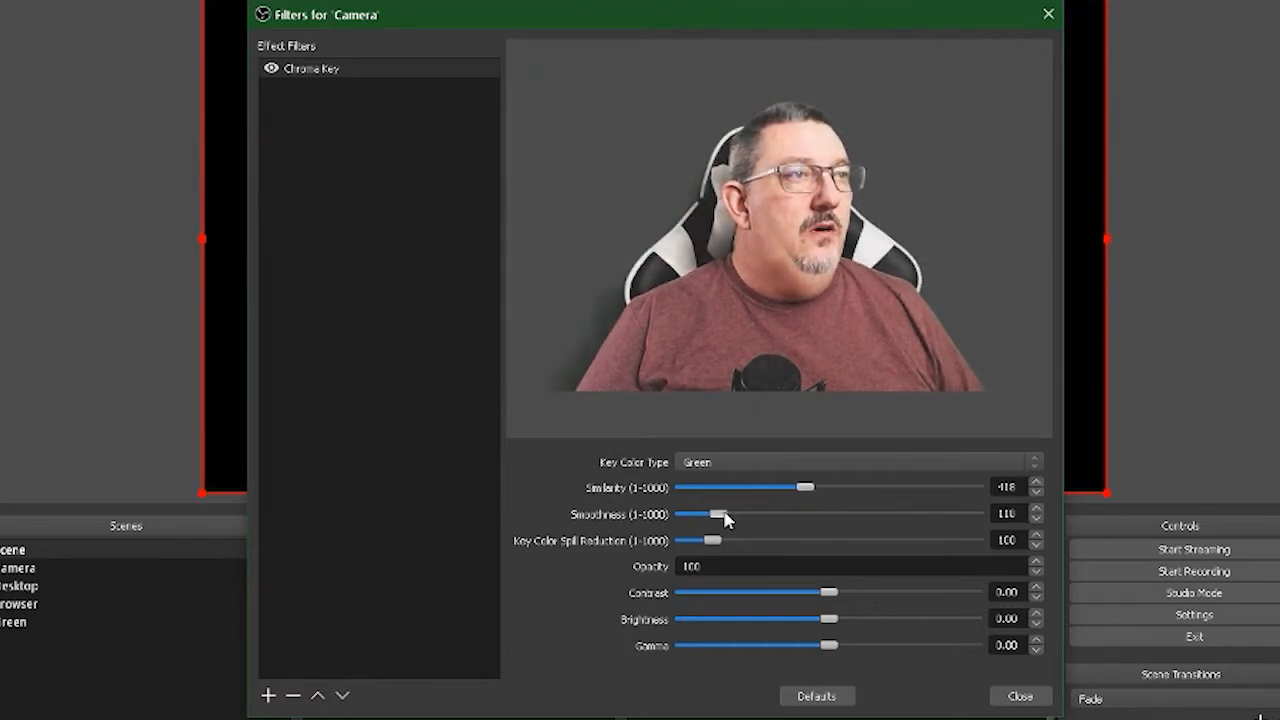
pyautogui.moveTo(722, 513); pyautogui.dragTo(710, 513)
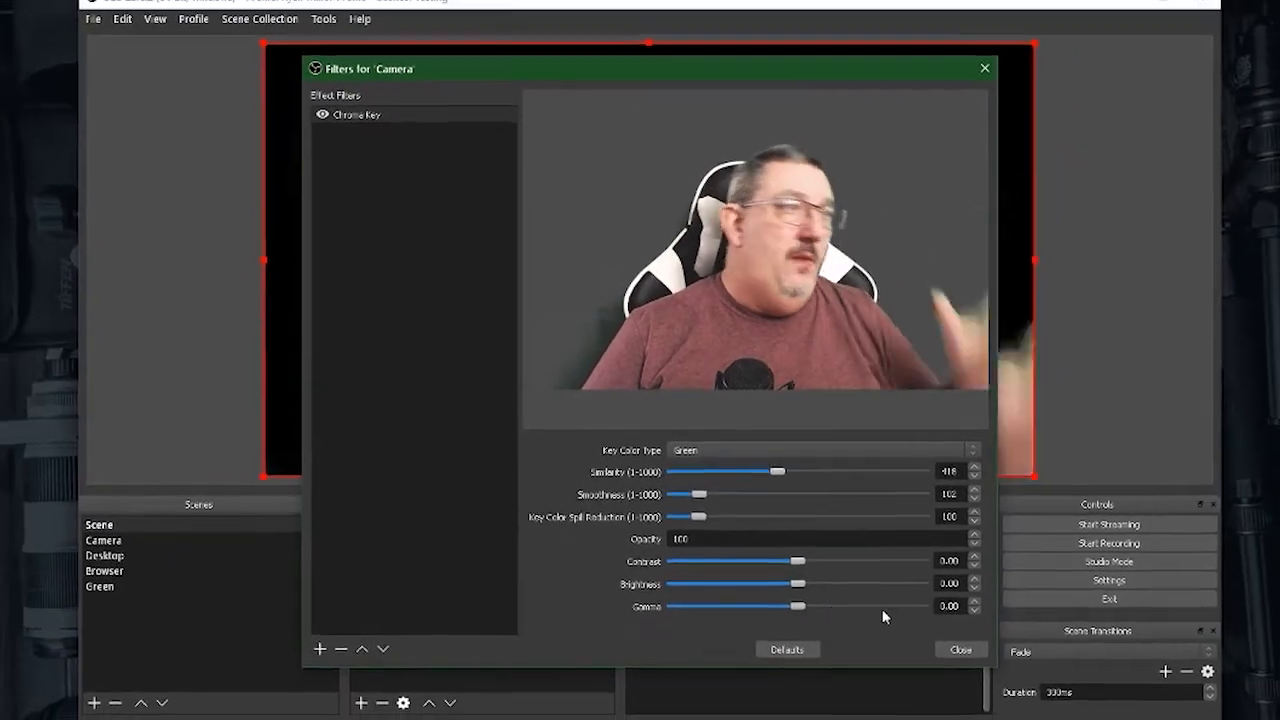
pyautogui.click(959, 649)
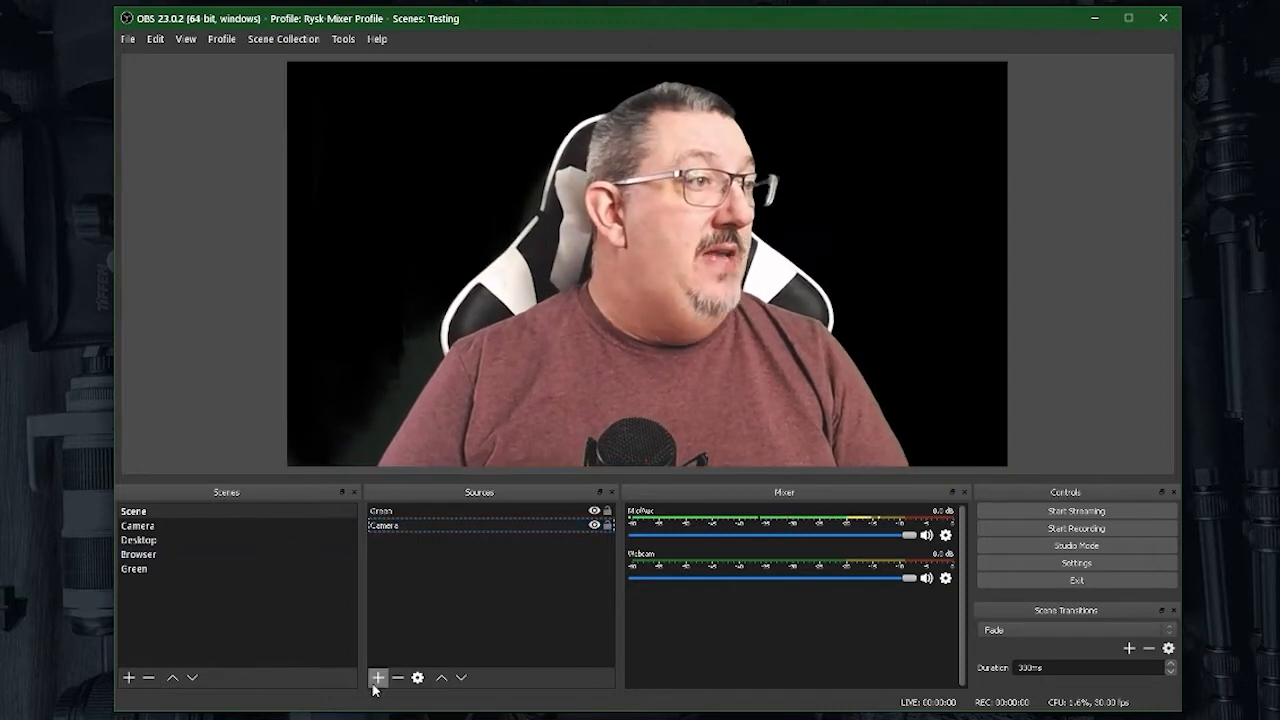
# Create an Image source named Background.
pyautogui.click(378, 678)
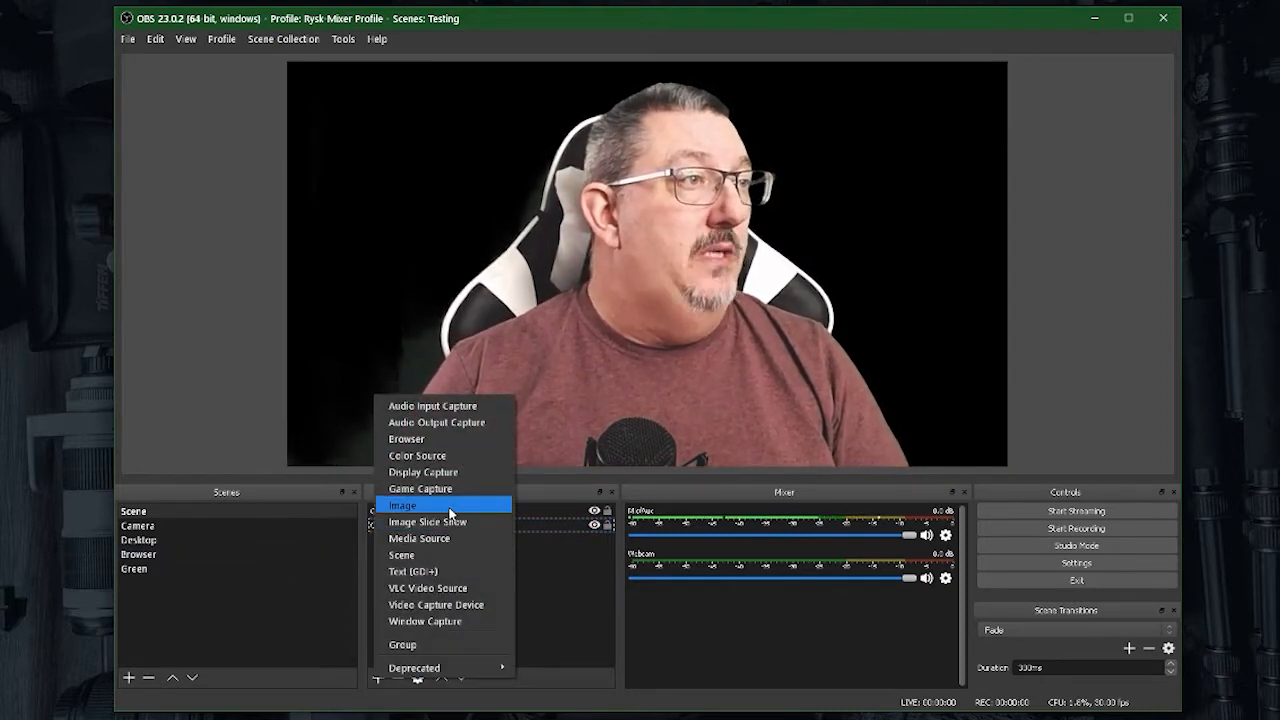
pyautogui.click(402, 505)
pyautogui.write('Background')
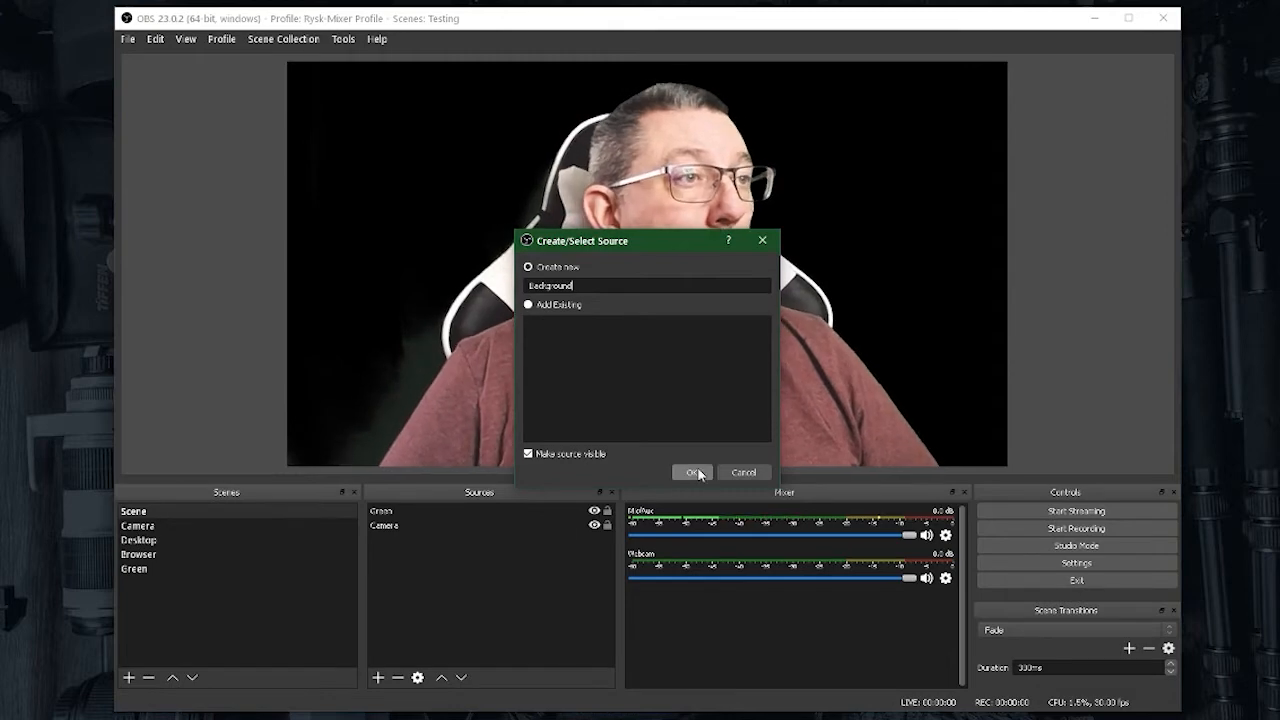
pyautogui.click(693, 471)
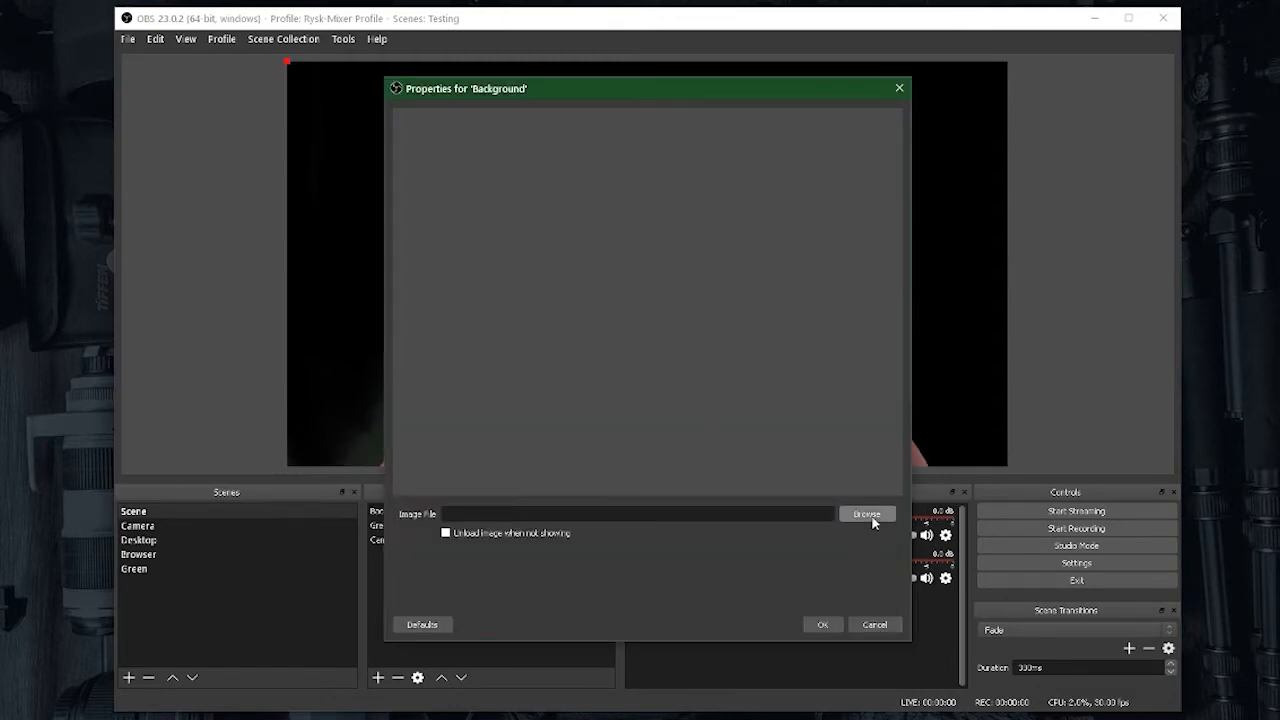
pyautogui.click(866, 513)
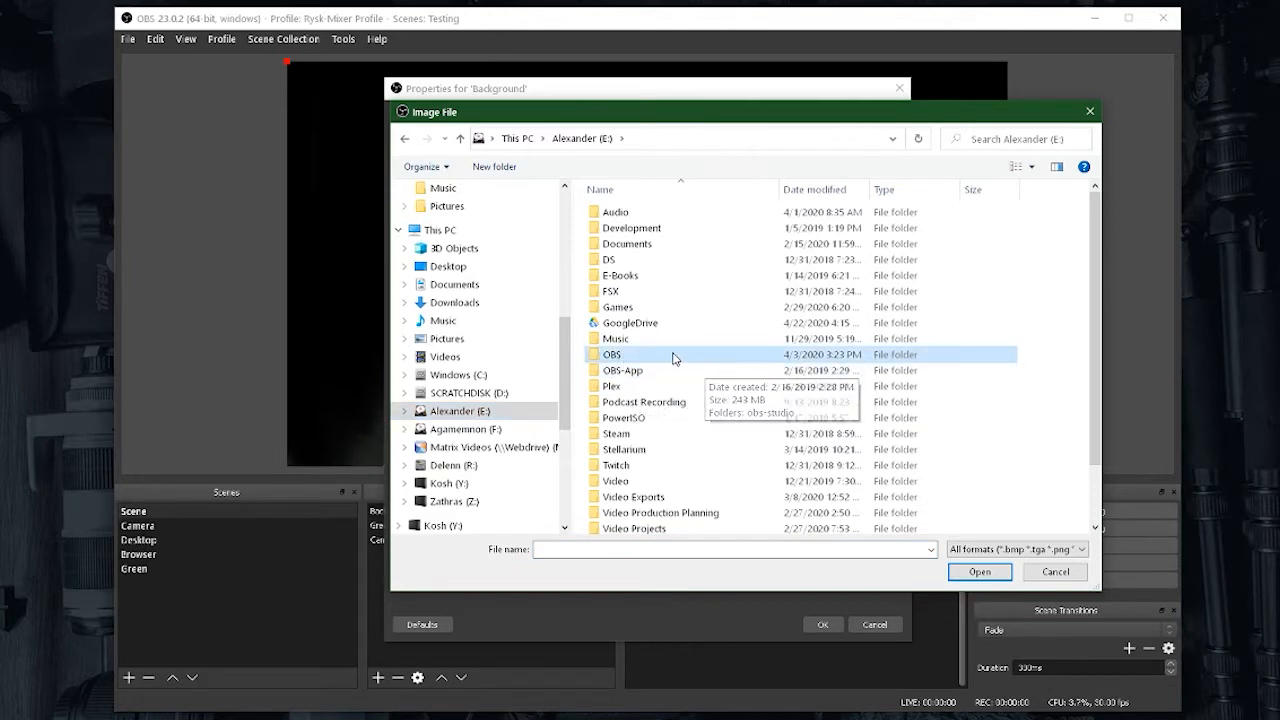
# Load Misc/Untitled-1.png into Background and move it to the bottom of Sources.
pyautogui.doubleClick(612, 354)
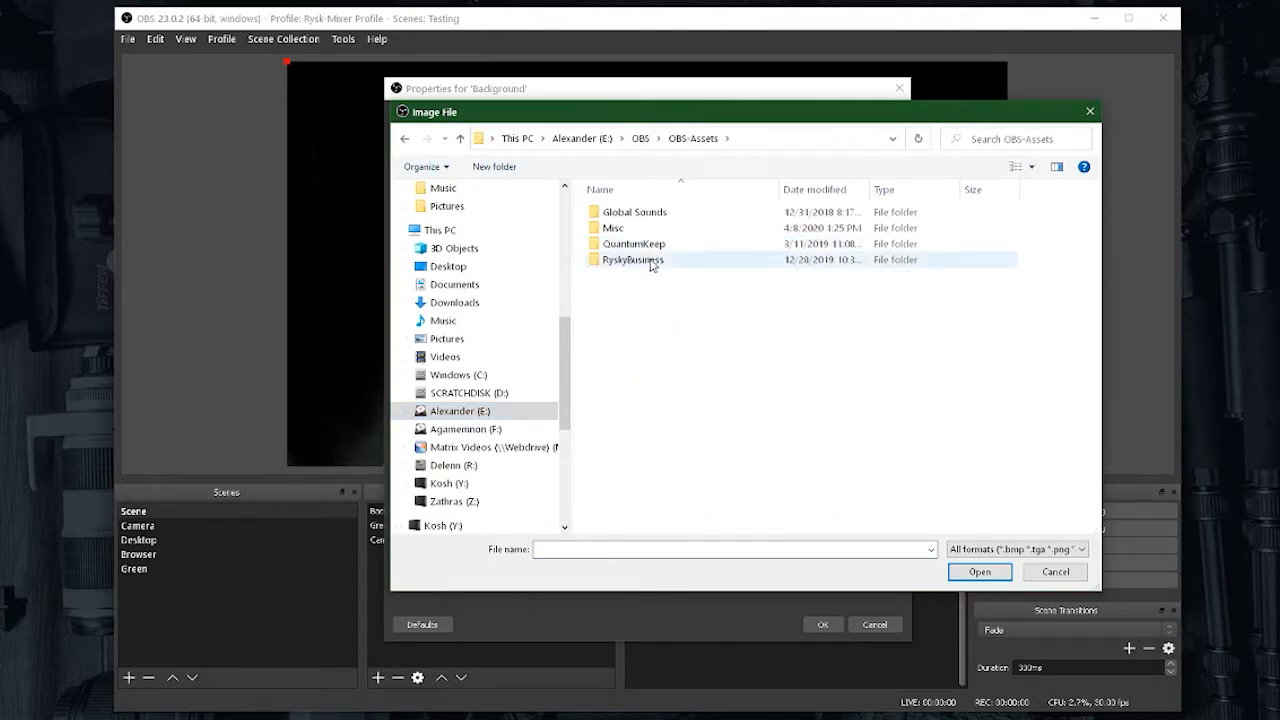
pyautogui.doubleClick(614, 227)
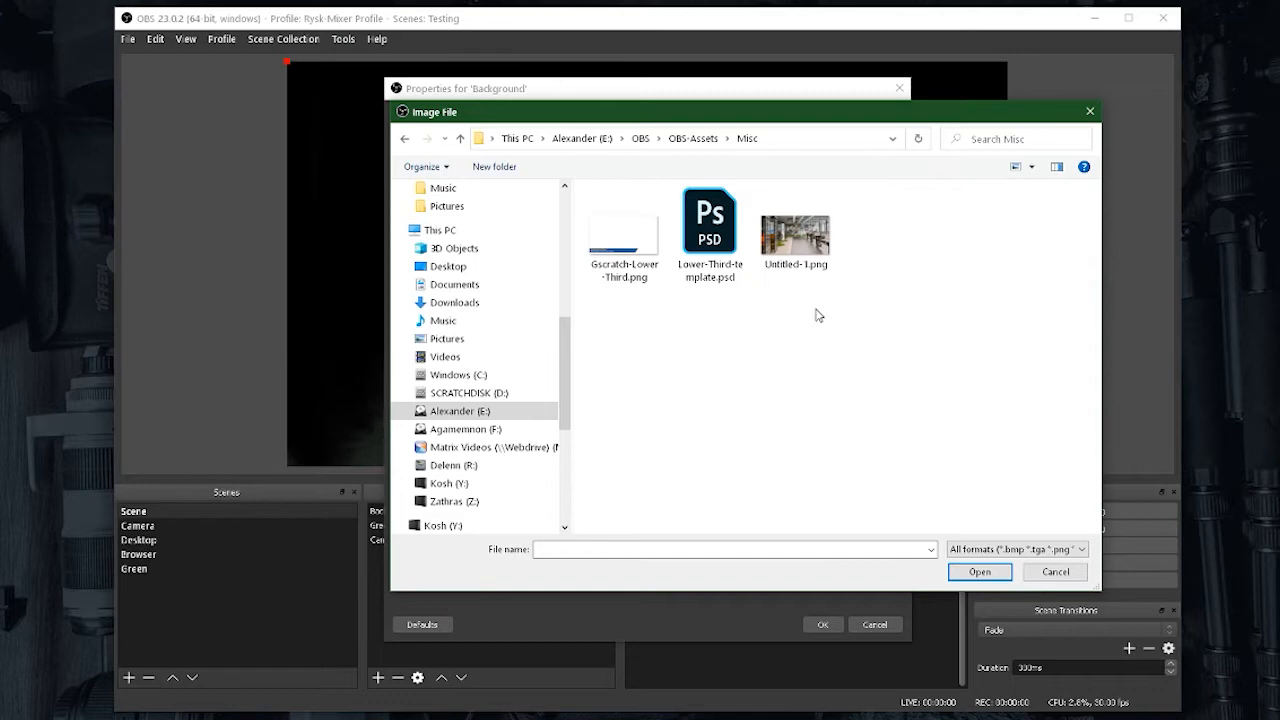
pyautogui.click(979, 571)
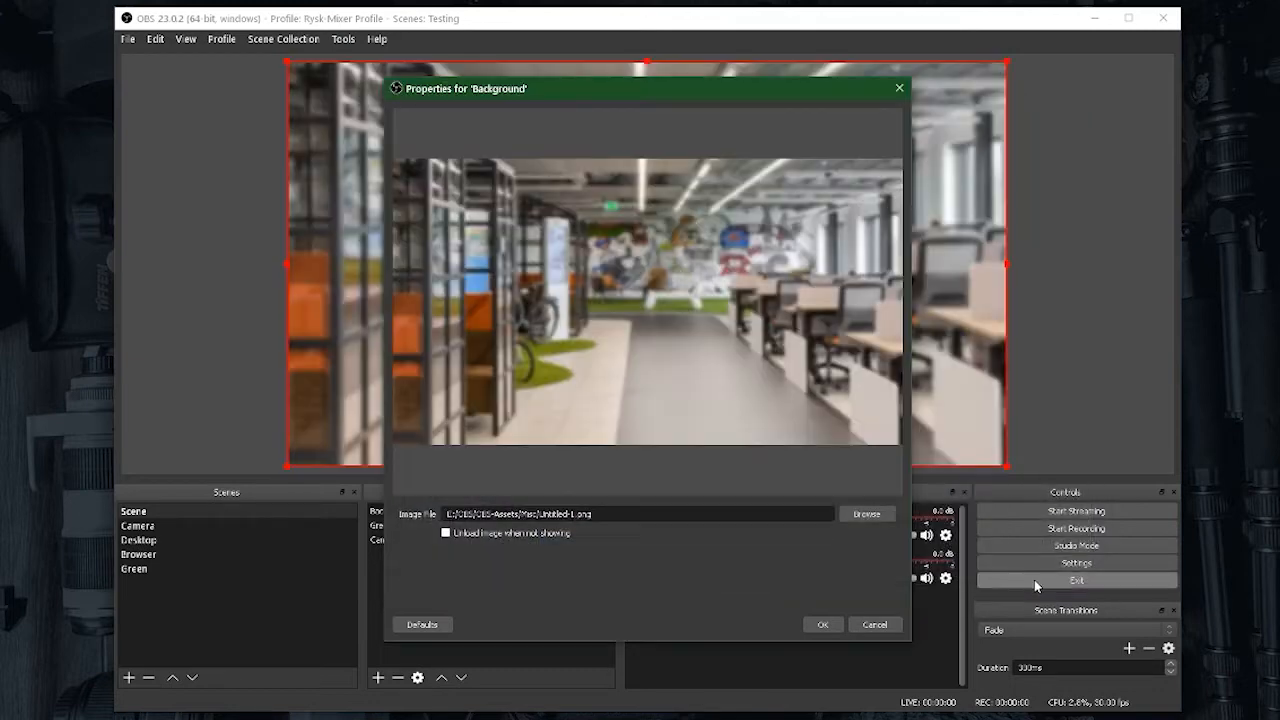
pyautogui.click(822, 624)
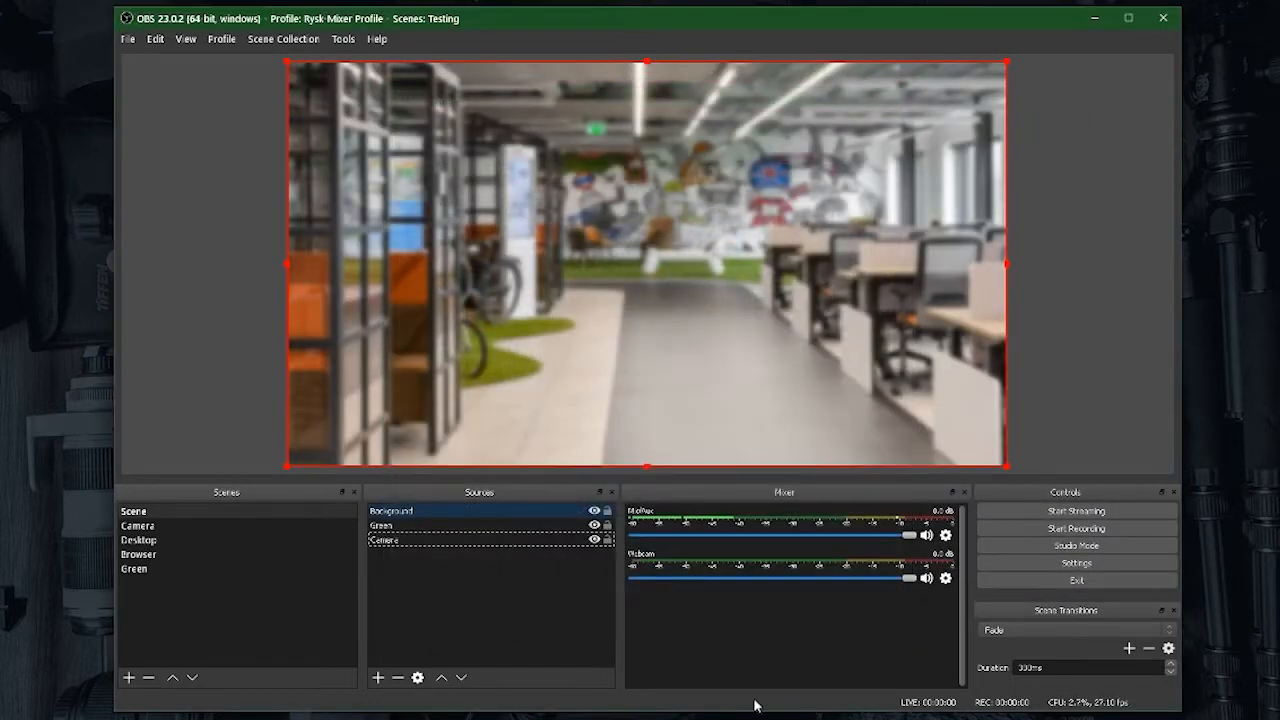
pyautogui.click(392, 511)
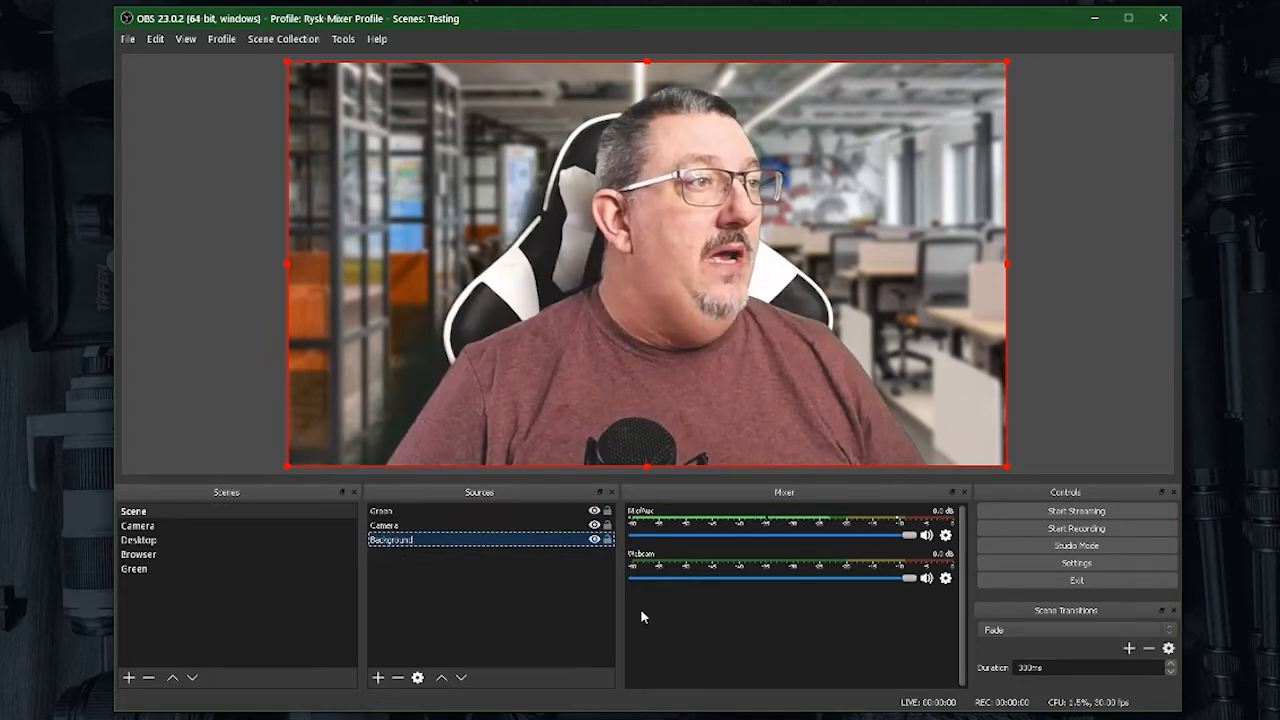
# Begin adding a new Image source to the scene.
pyautogui.click(522, 633)
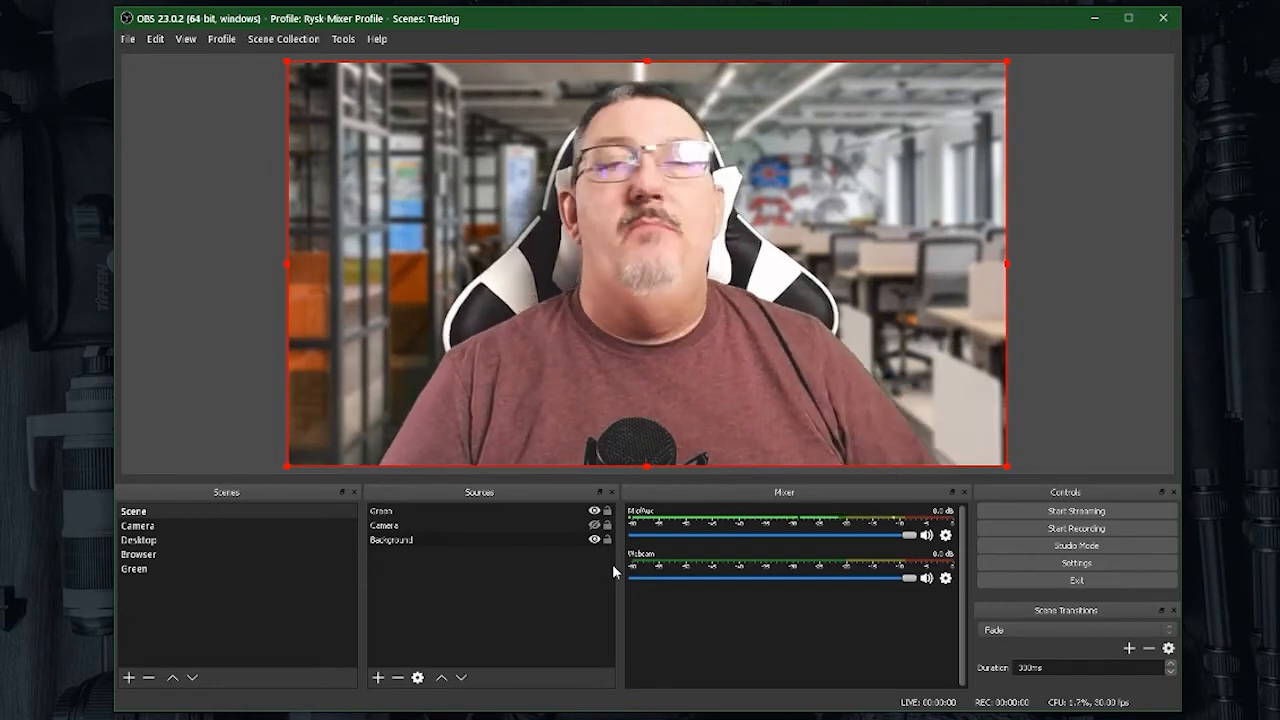
pyautogui.moveTo(616, 618)
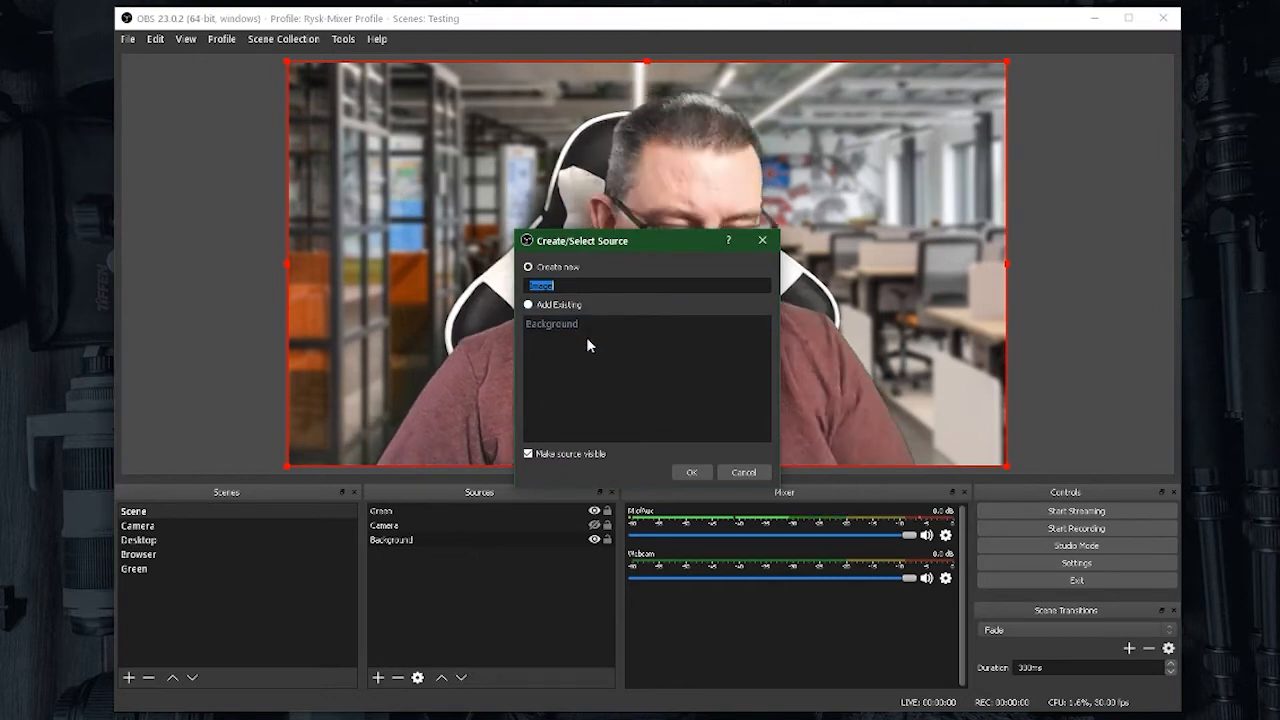
# Name the image source 'background' and load the moon astronaut photo into it.
pyautogui.write('background')
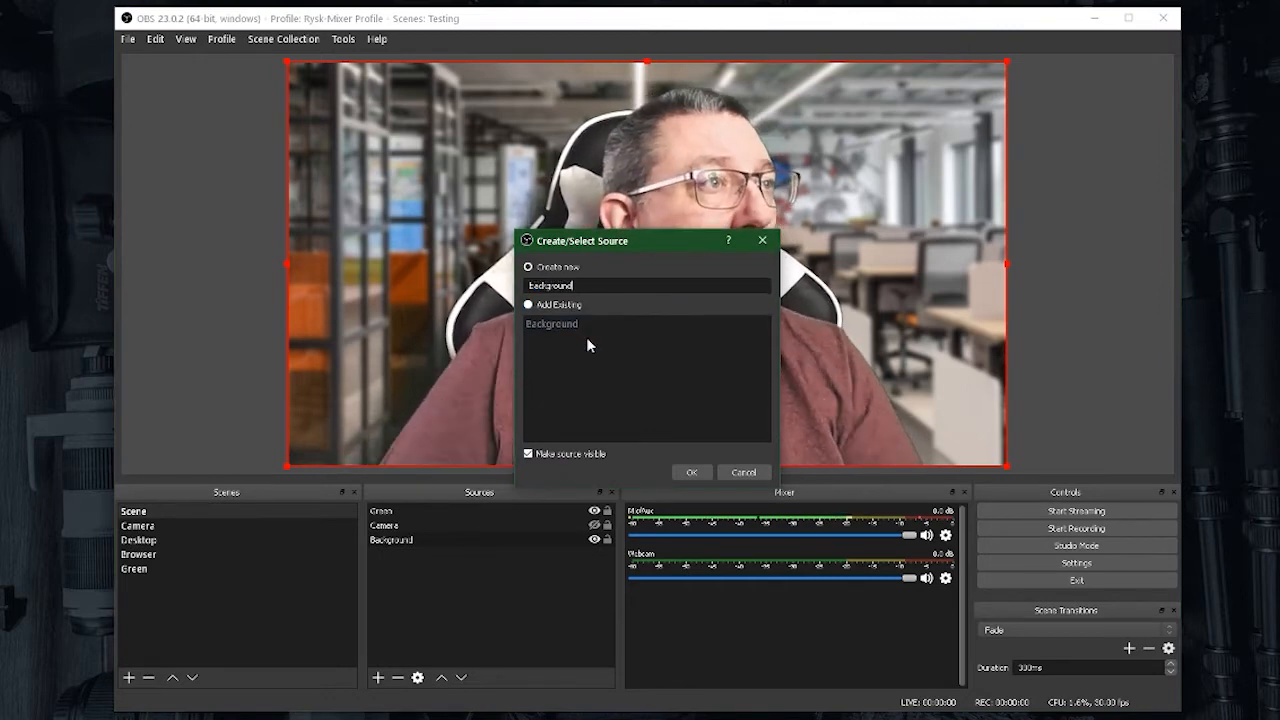
pyautogui.click(691, 471)
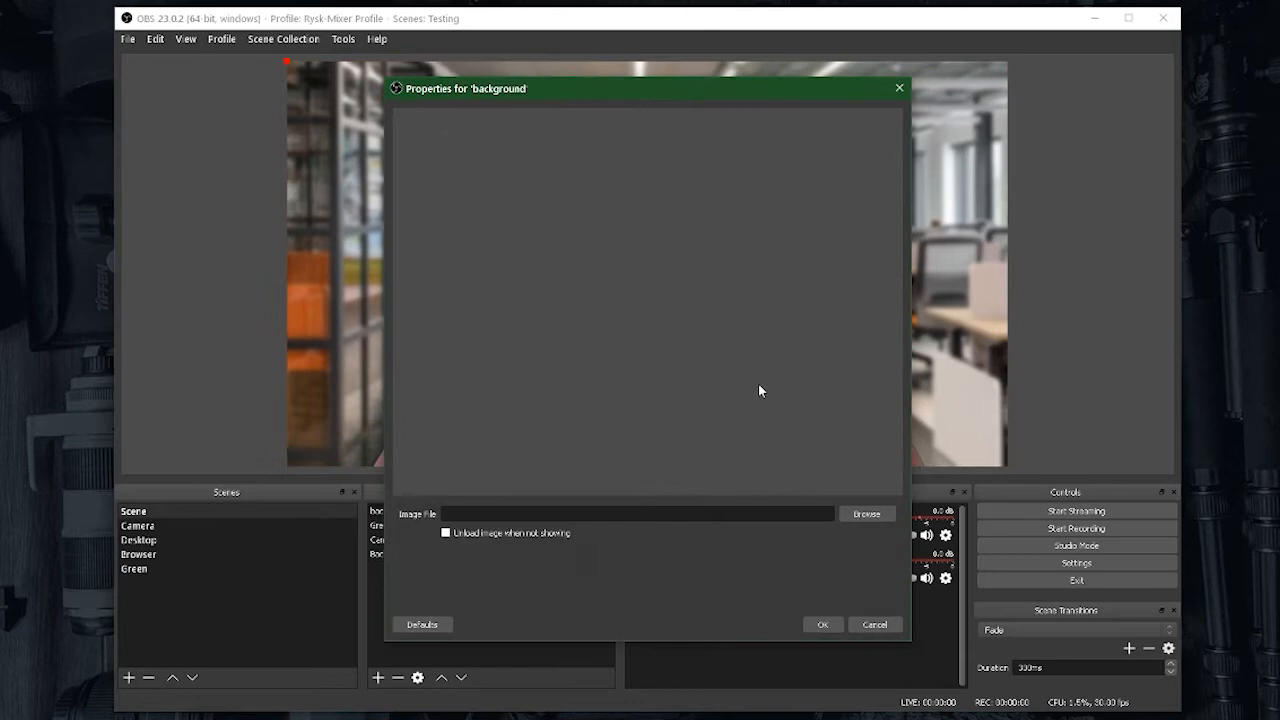
pyautogui.click(866, 513)
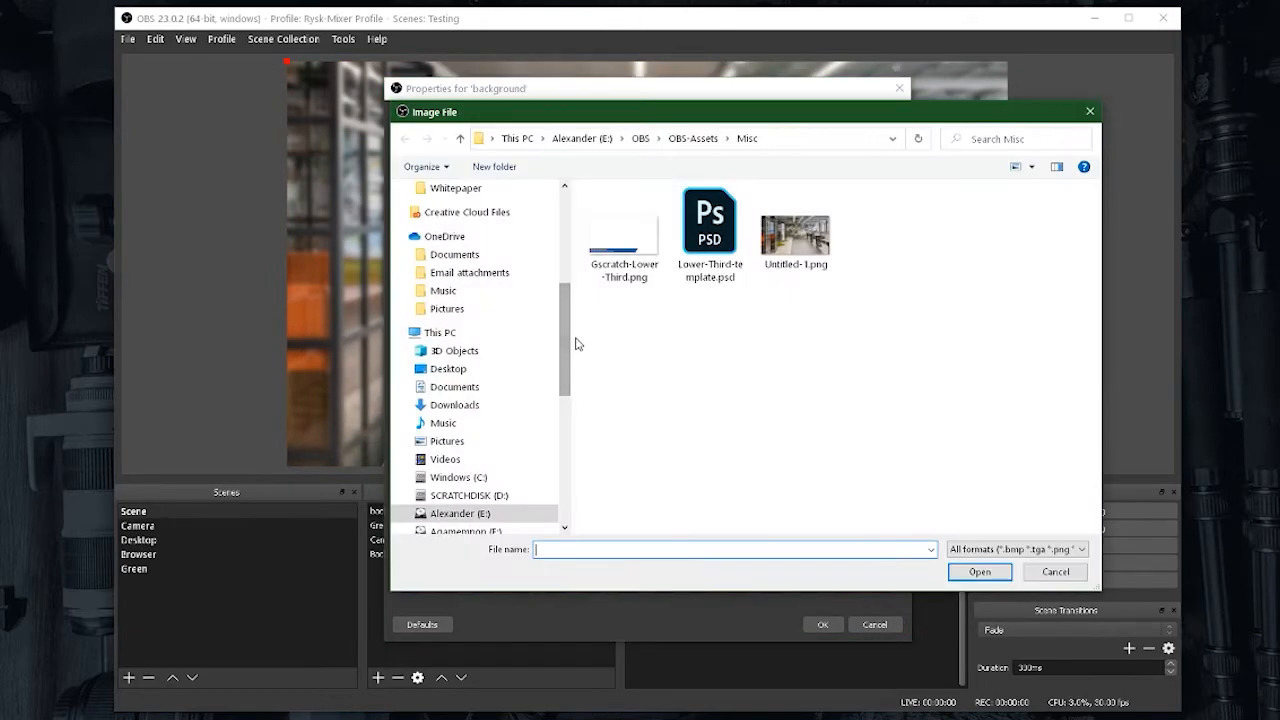
pyautogui.click(979, 571)
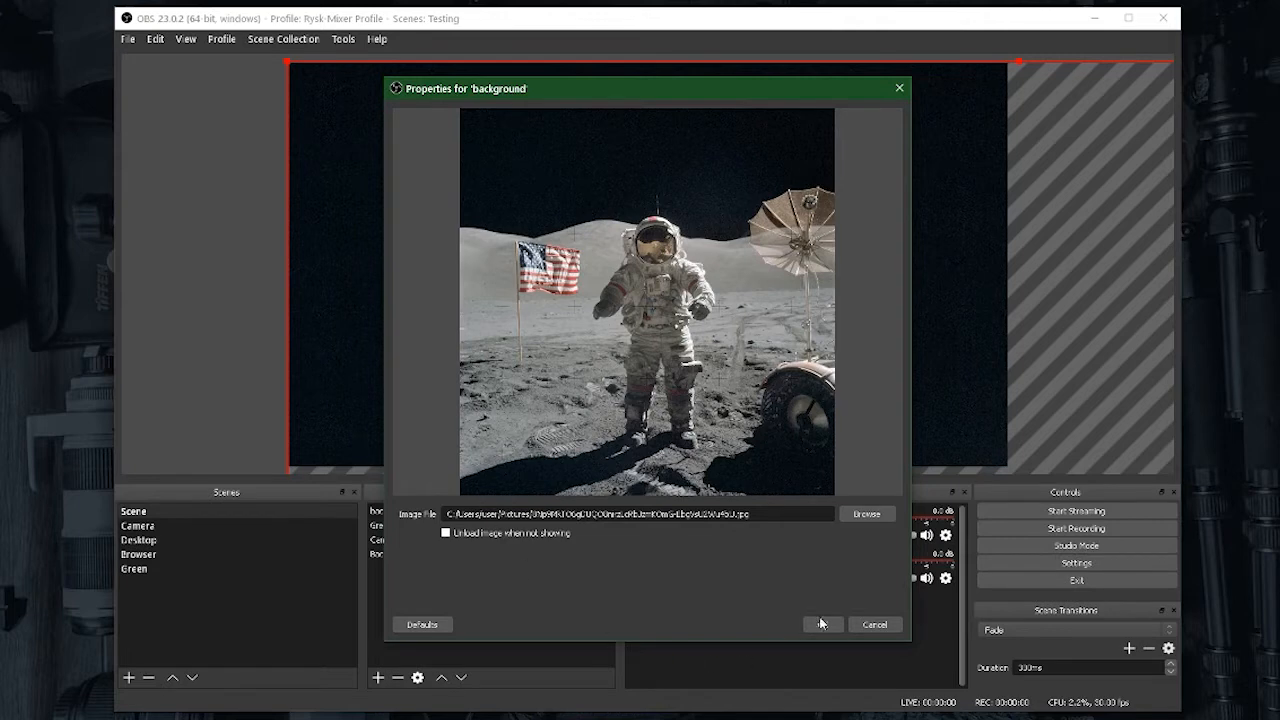
pyautogui.click(822, 624)
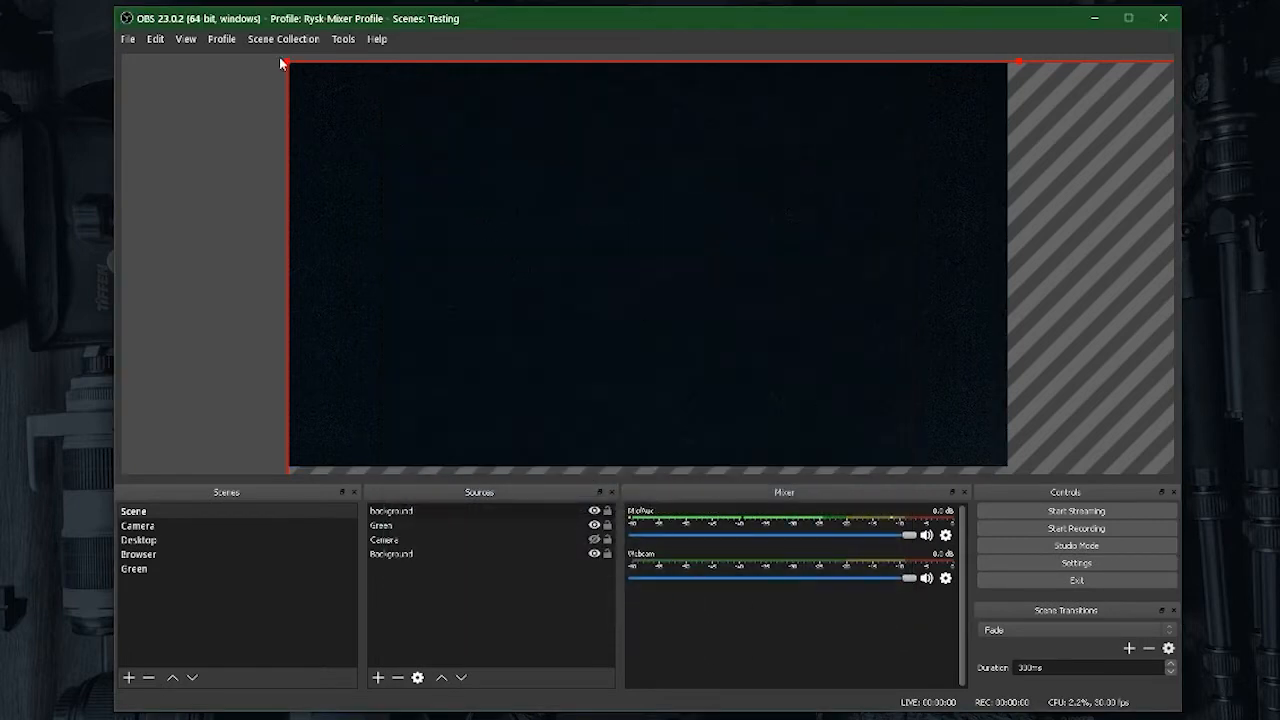